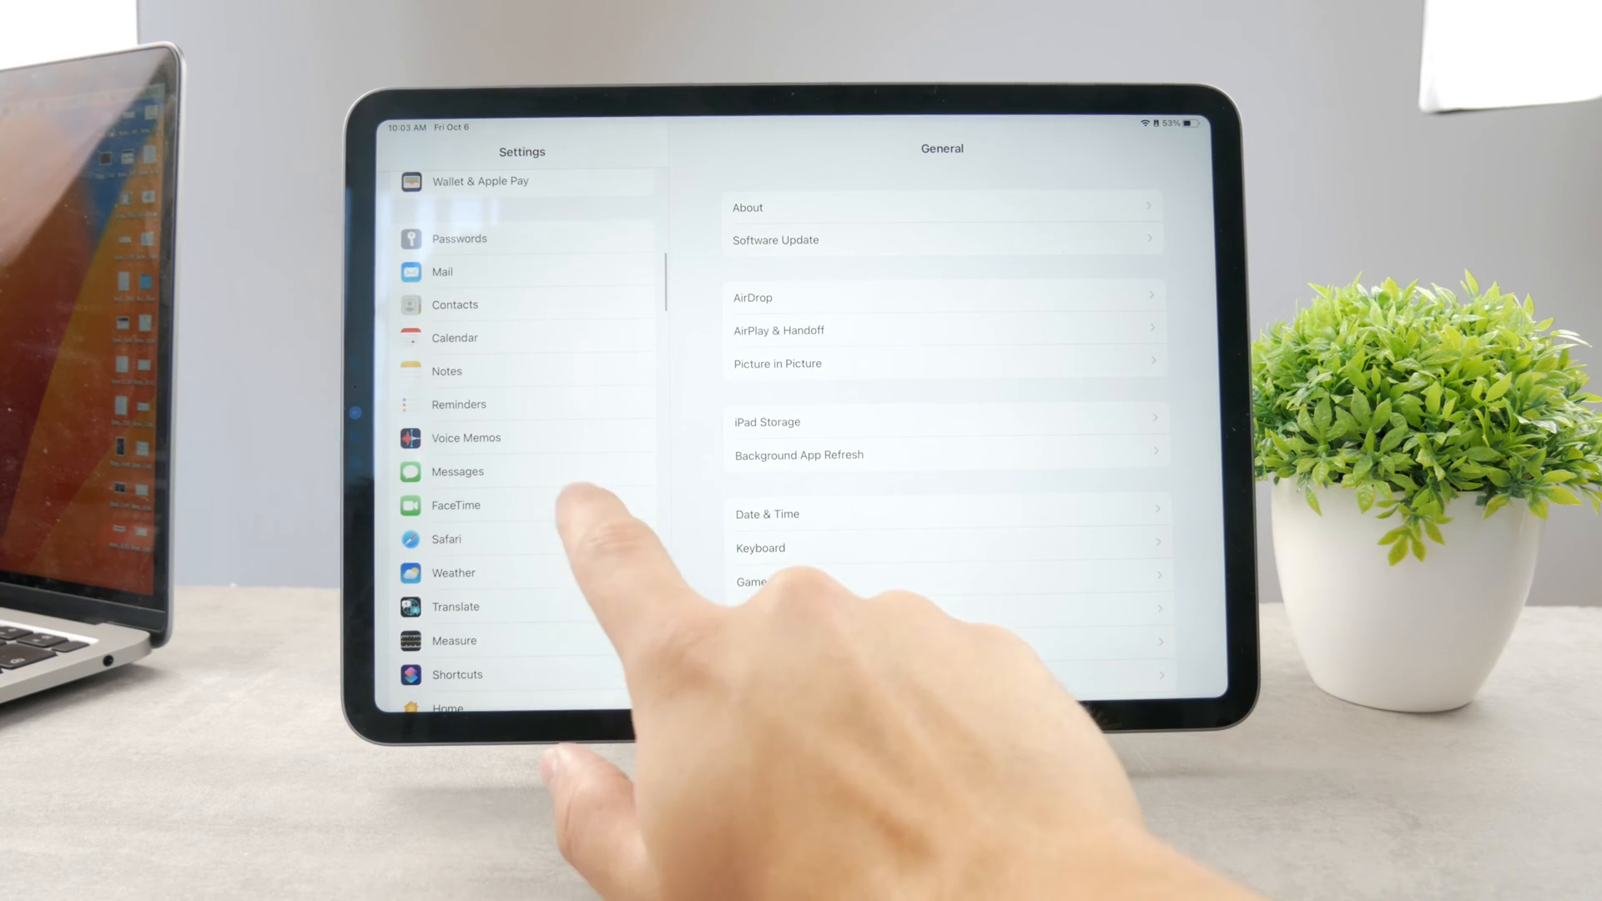
Show Safari's settings page and scroll to its privacy and website options.
click(447, 539)
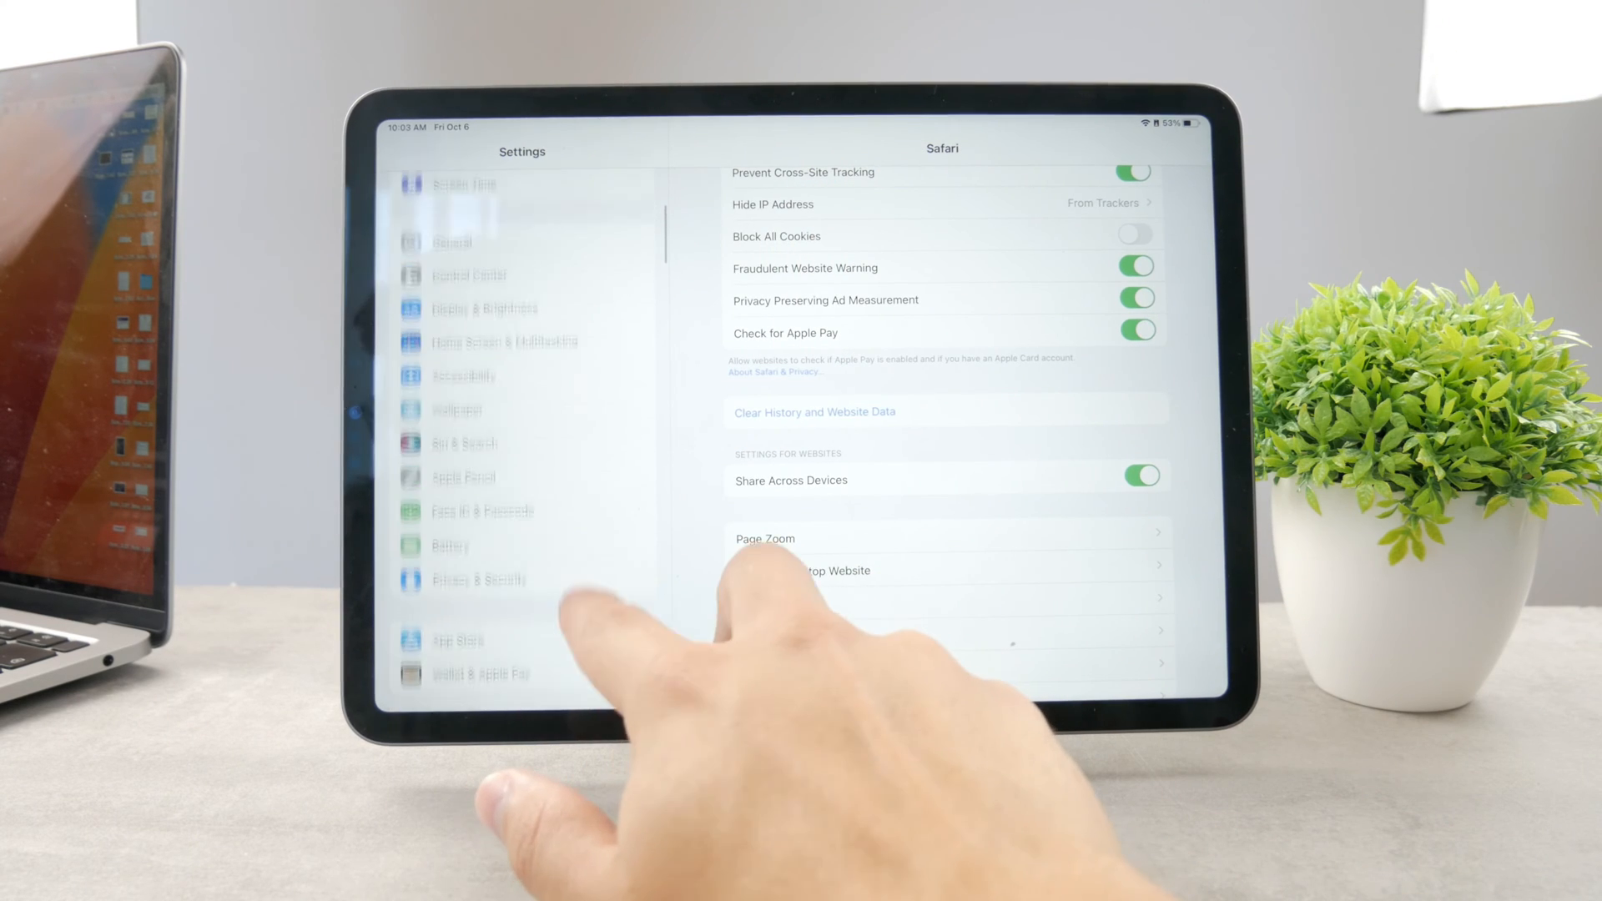
scroll(down, 3)
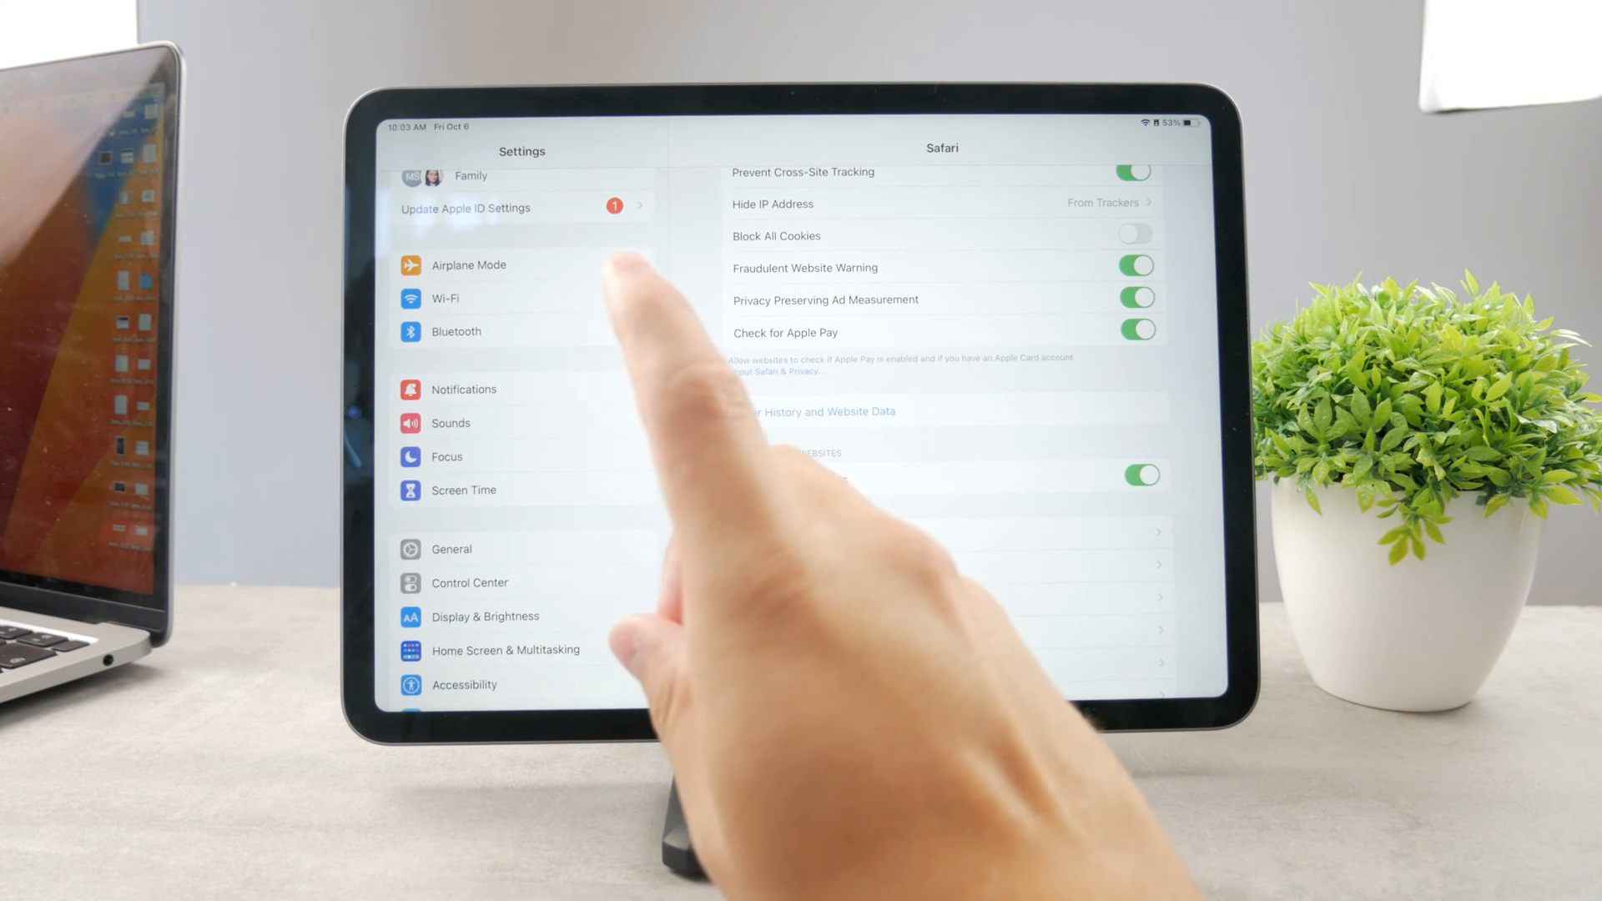
Reach Screen Time's Content & Privacy Restrictions page from the sidebar.
click(464, 489)
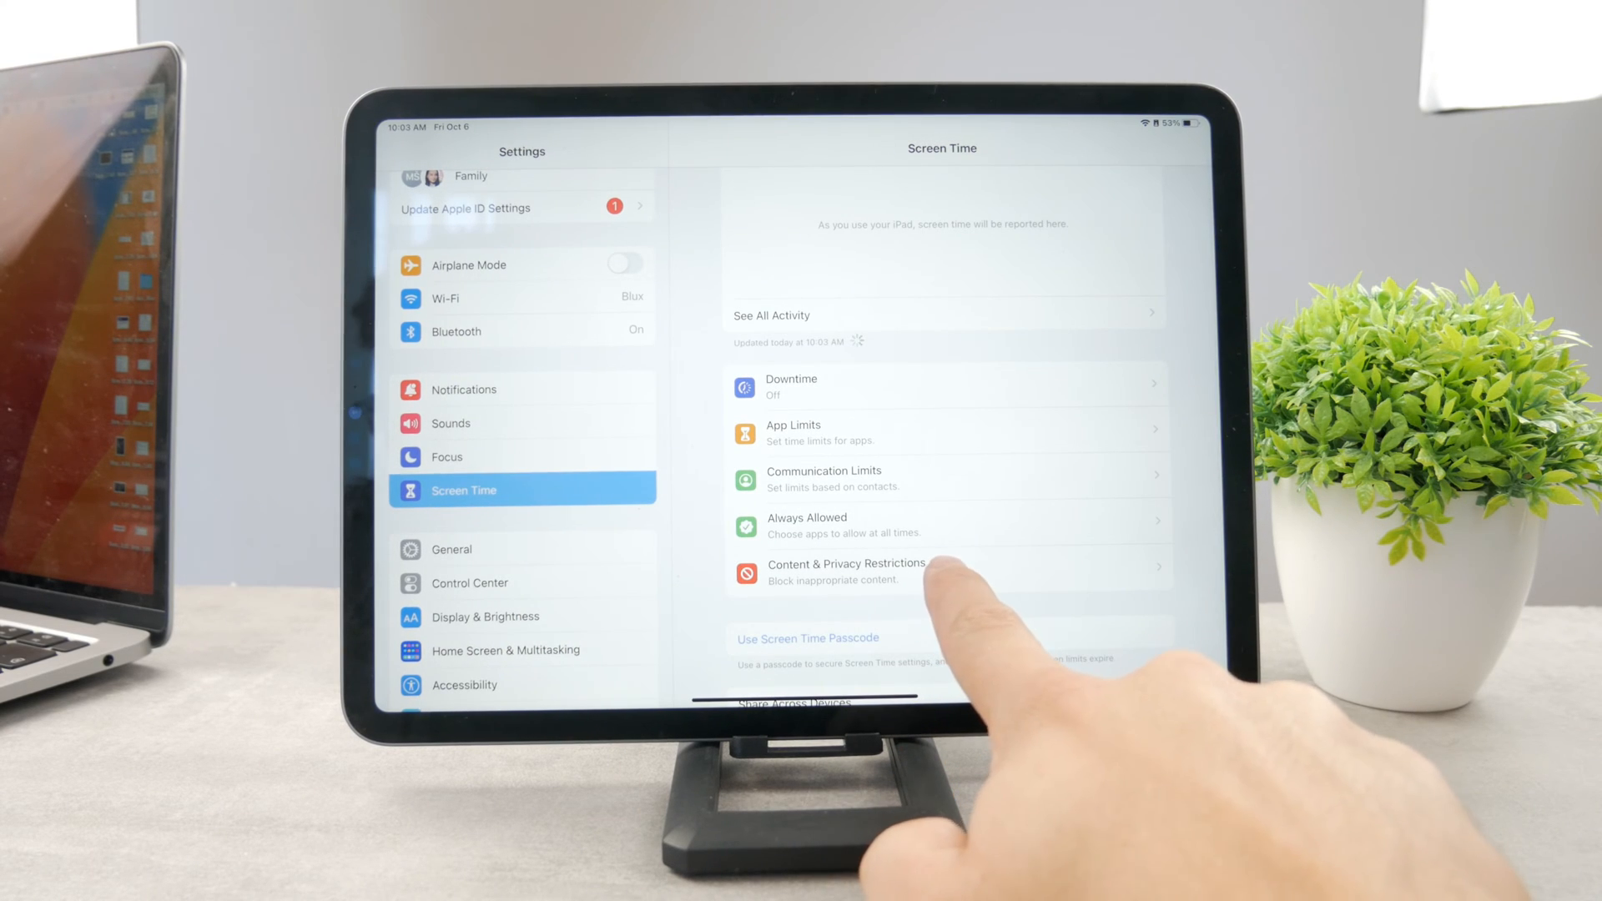
click(846, 571)
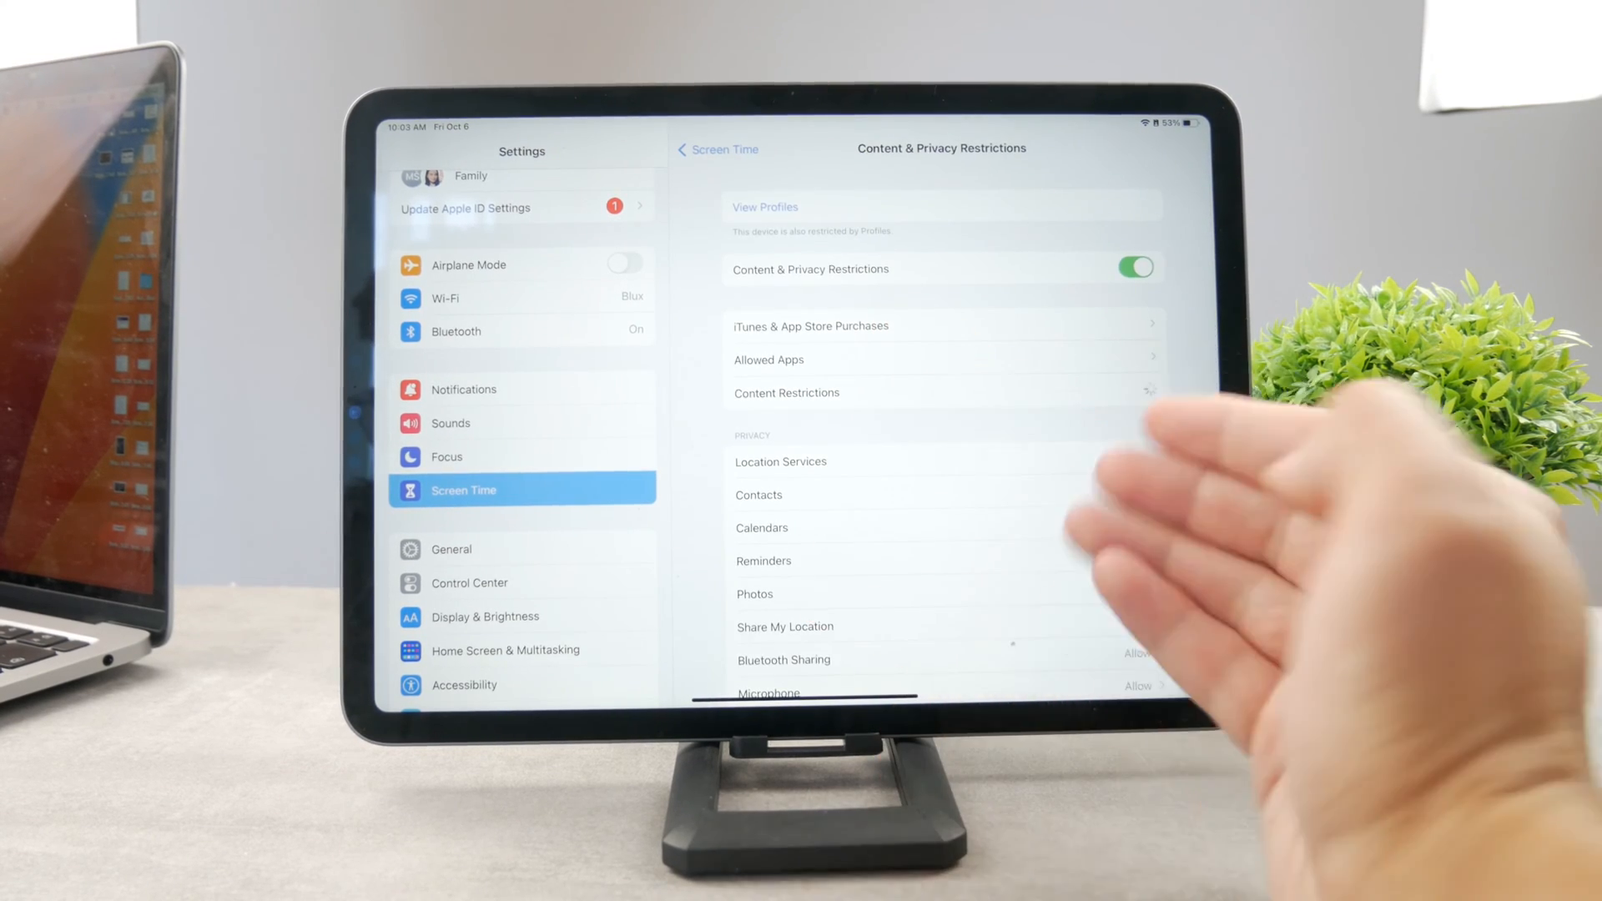
Check the Content Restrictions list, then switch Content & Privacy Restrictions off.
click(786, 392)
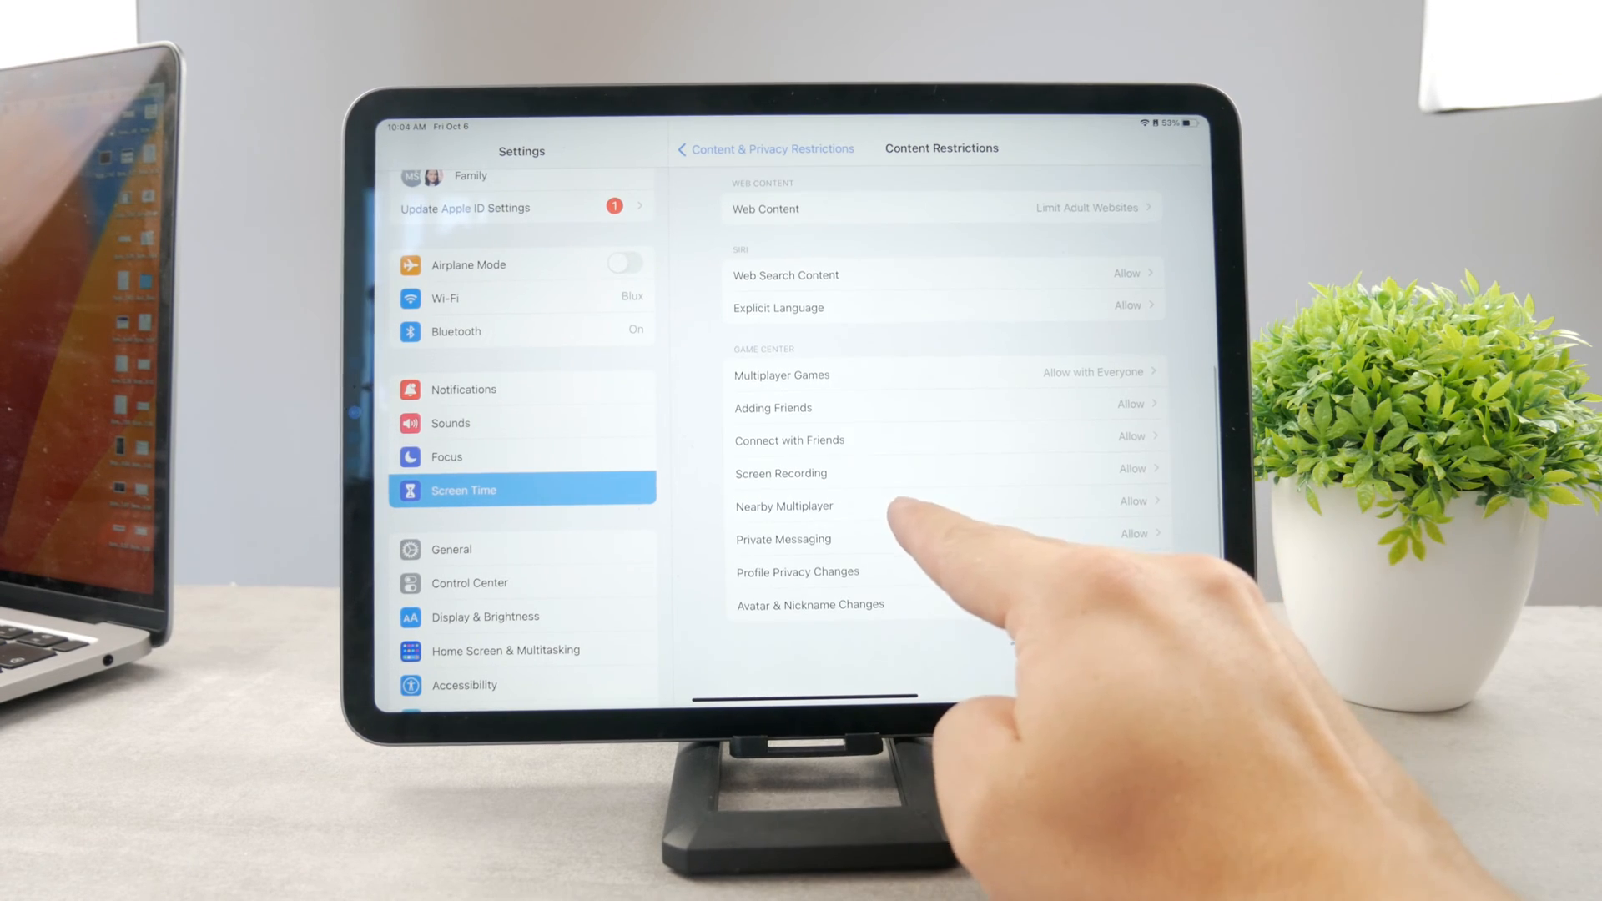
click(766, 149)
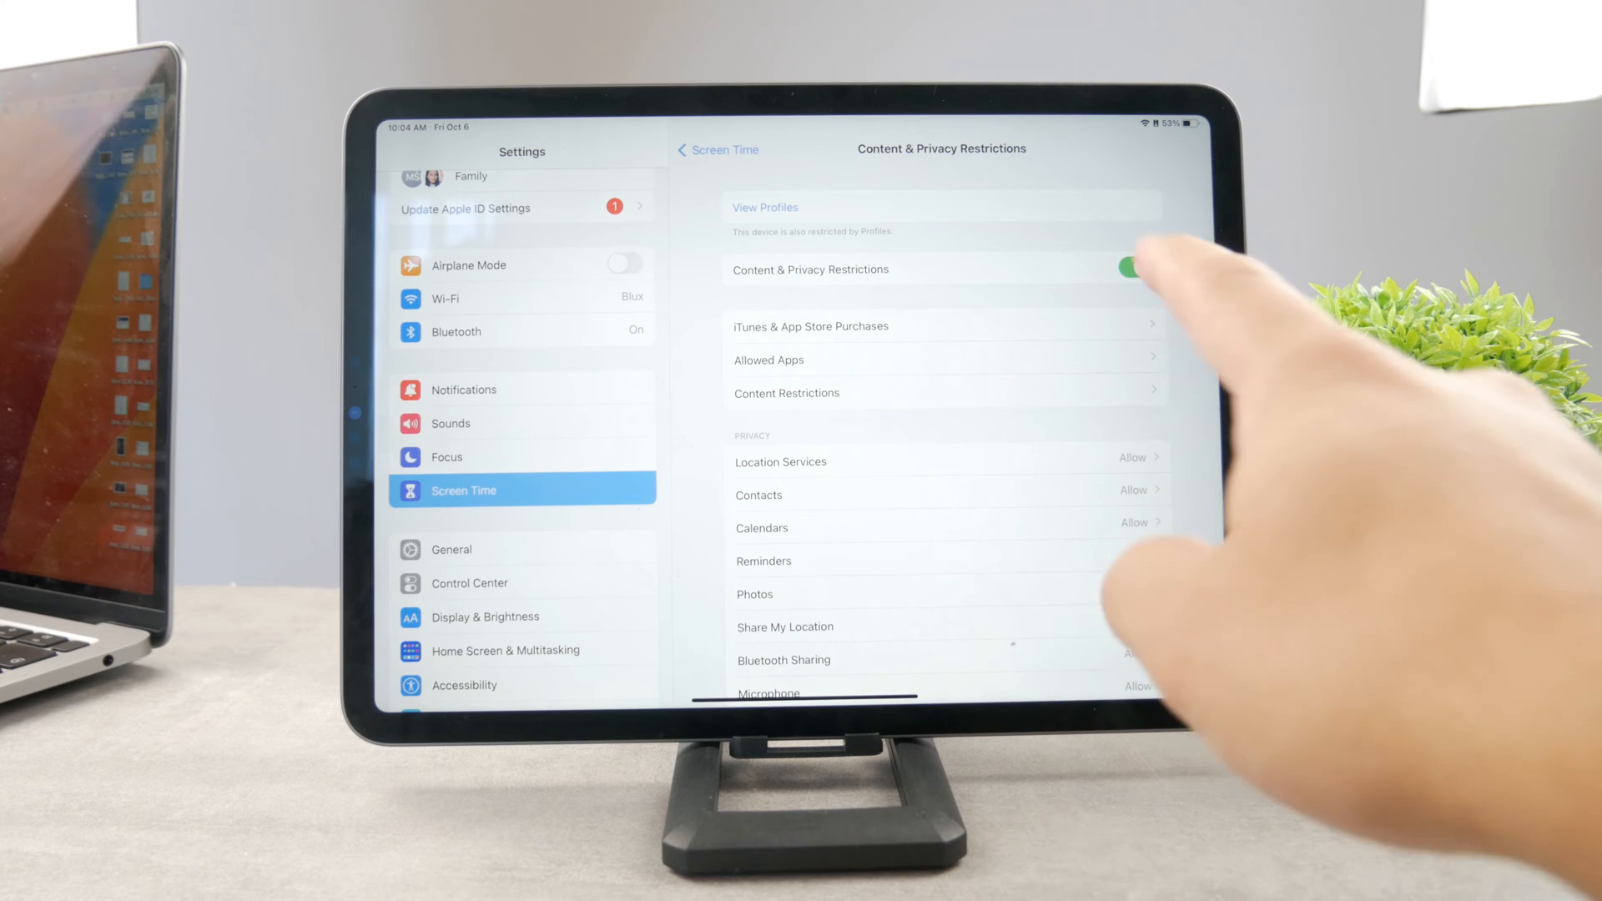
click(1131, 269)
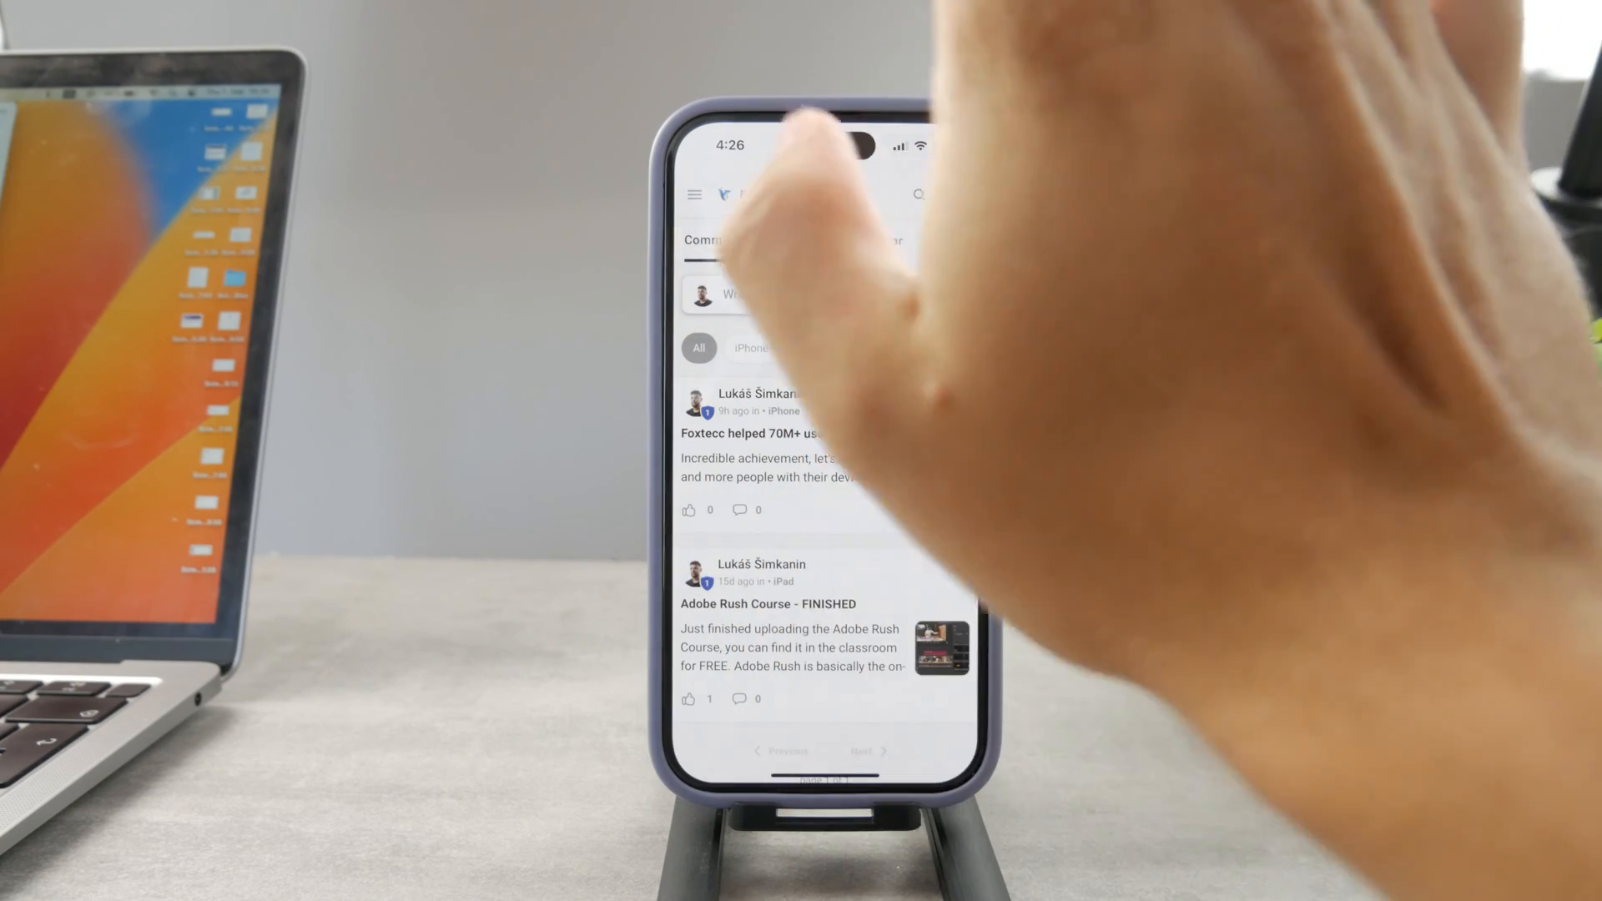
Switch to the Classroom courses list showing Adobe Rush Course and All iPhone Apps Explained at 0%.
click(799, 240)
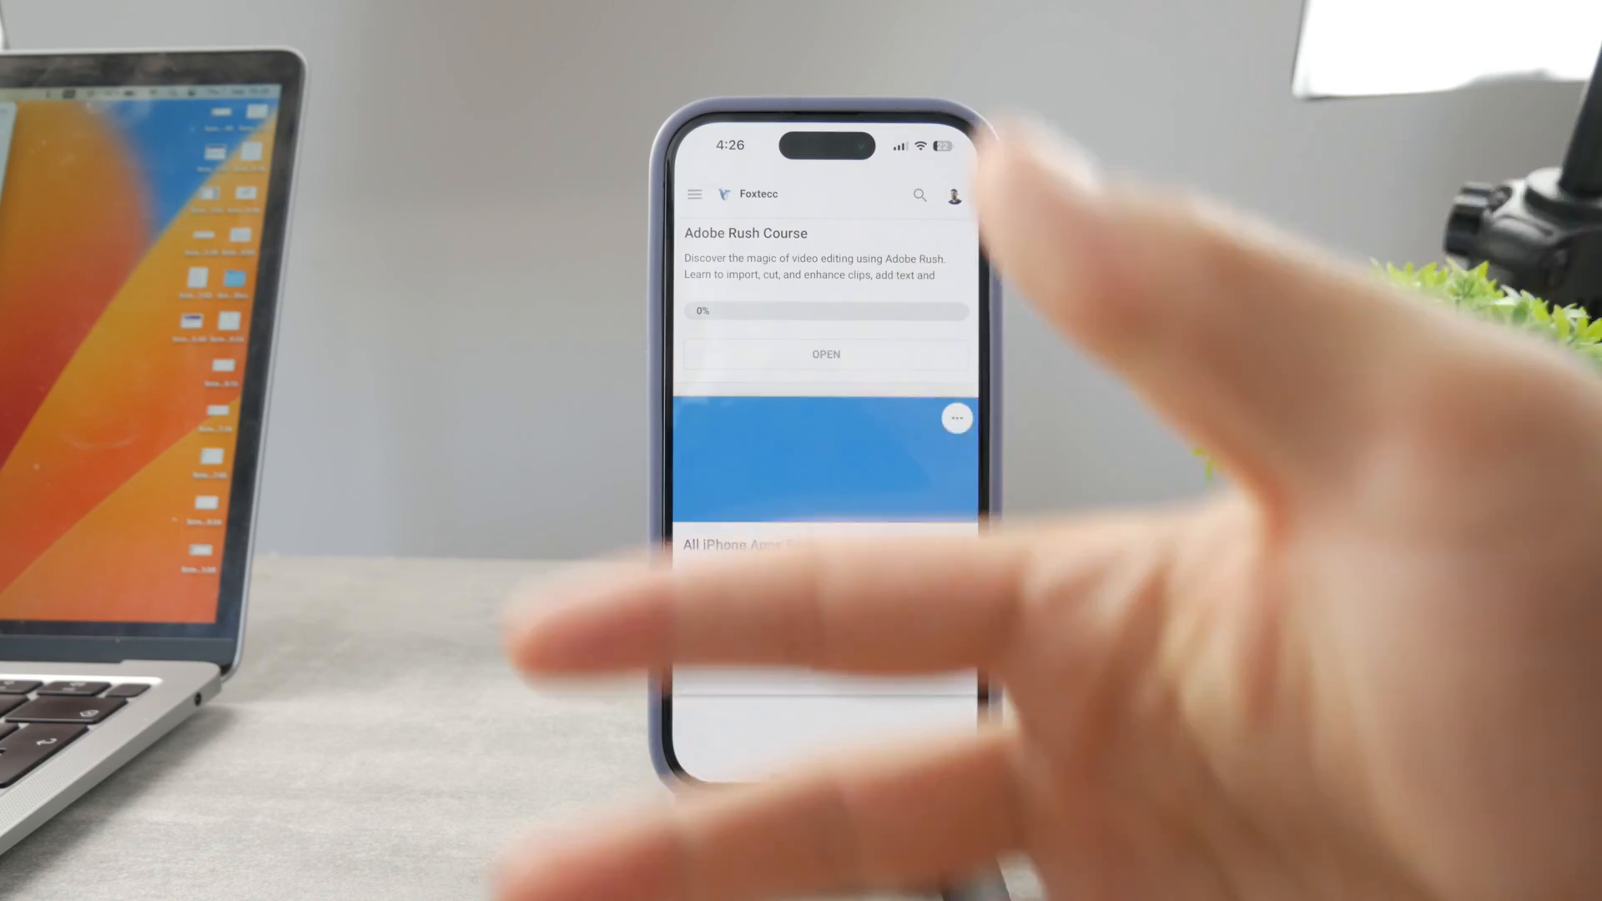
scroll(down, 3)
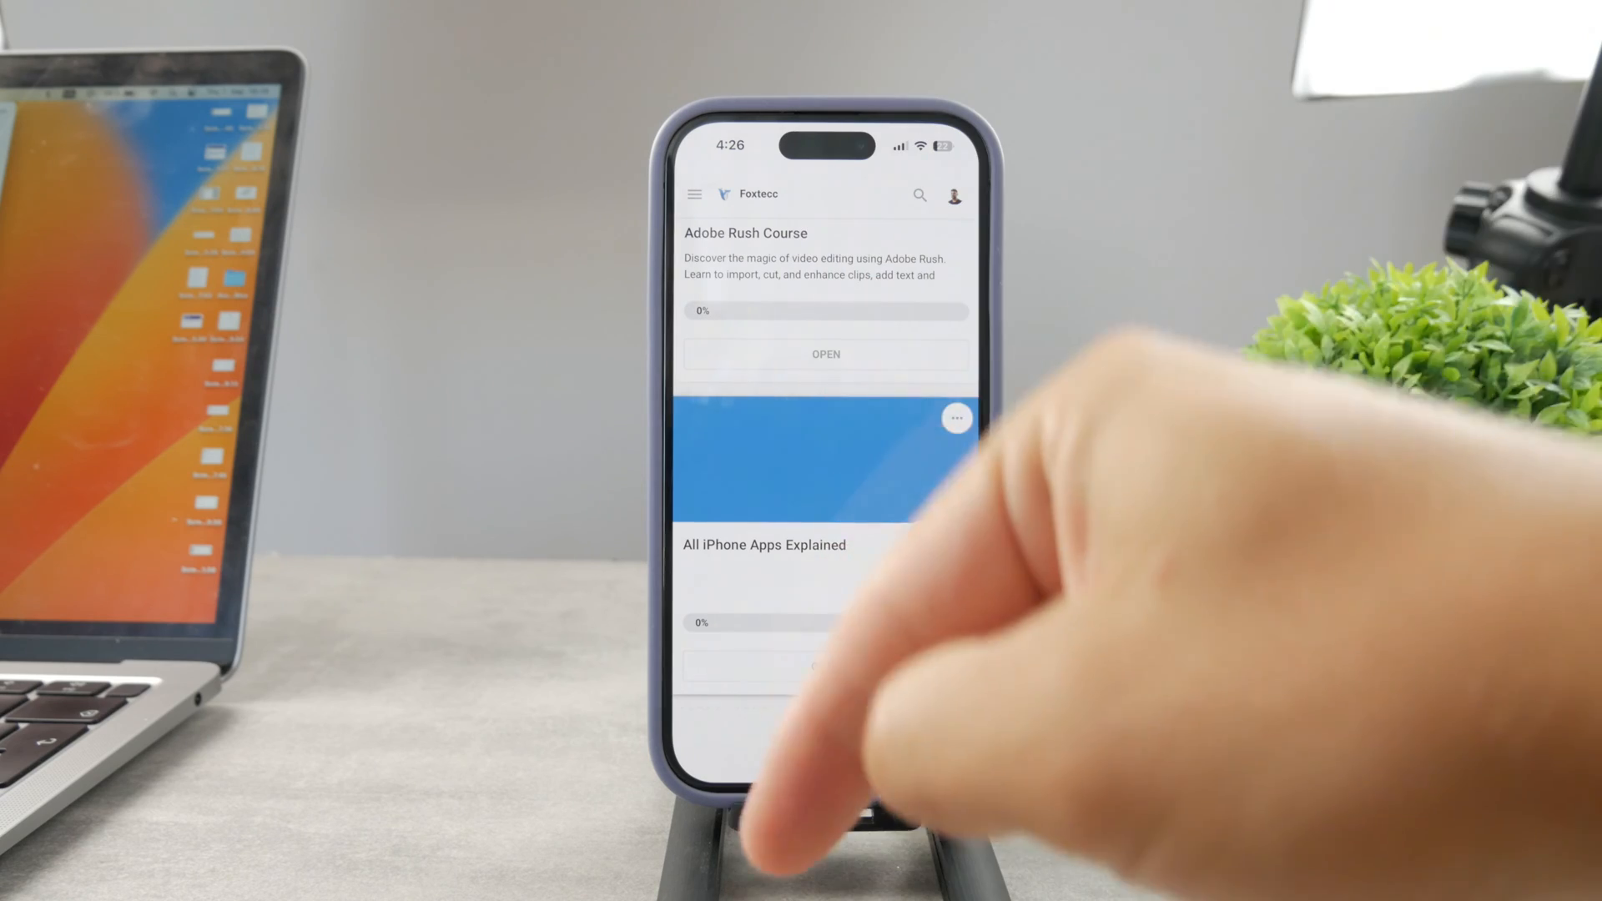
mouse_move(826, 665)
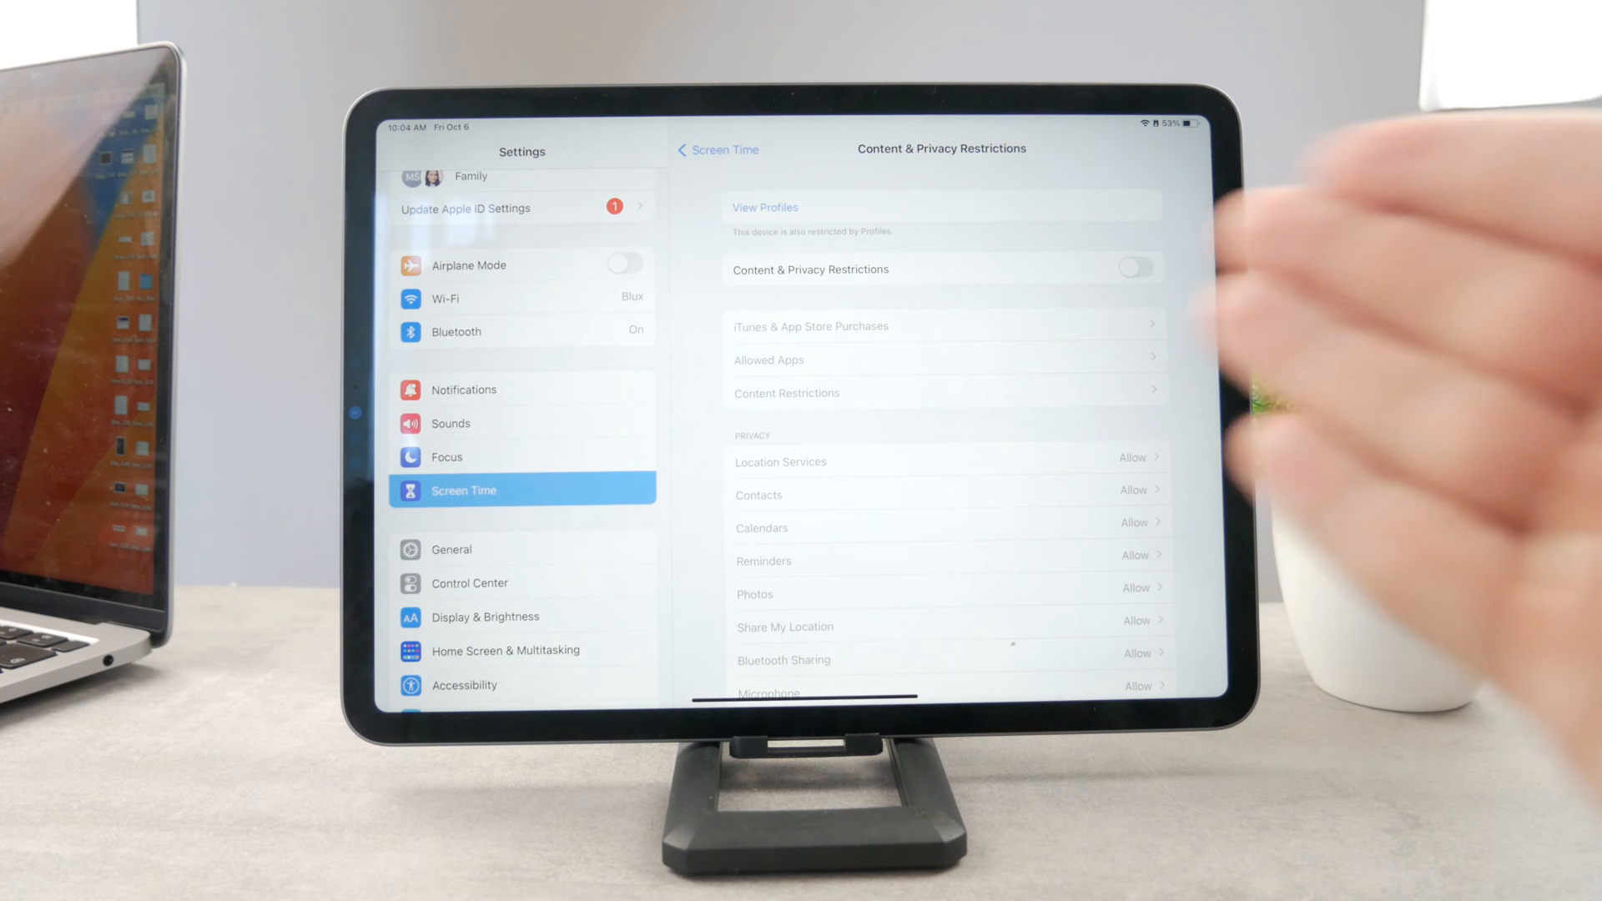
Review the Always Allowed apps, then return to Screen Time and scroll to Turn Off Screen Time.
click(716, 149)
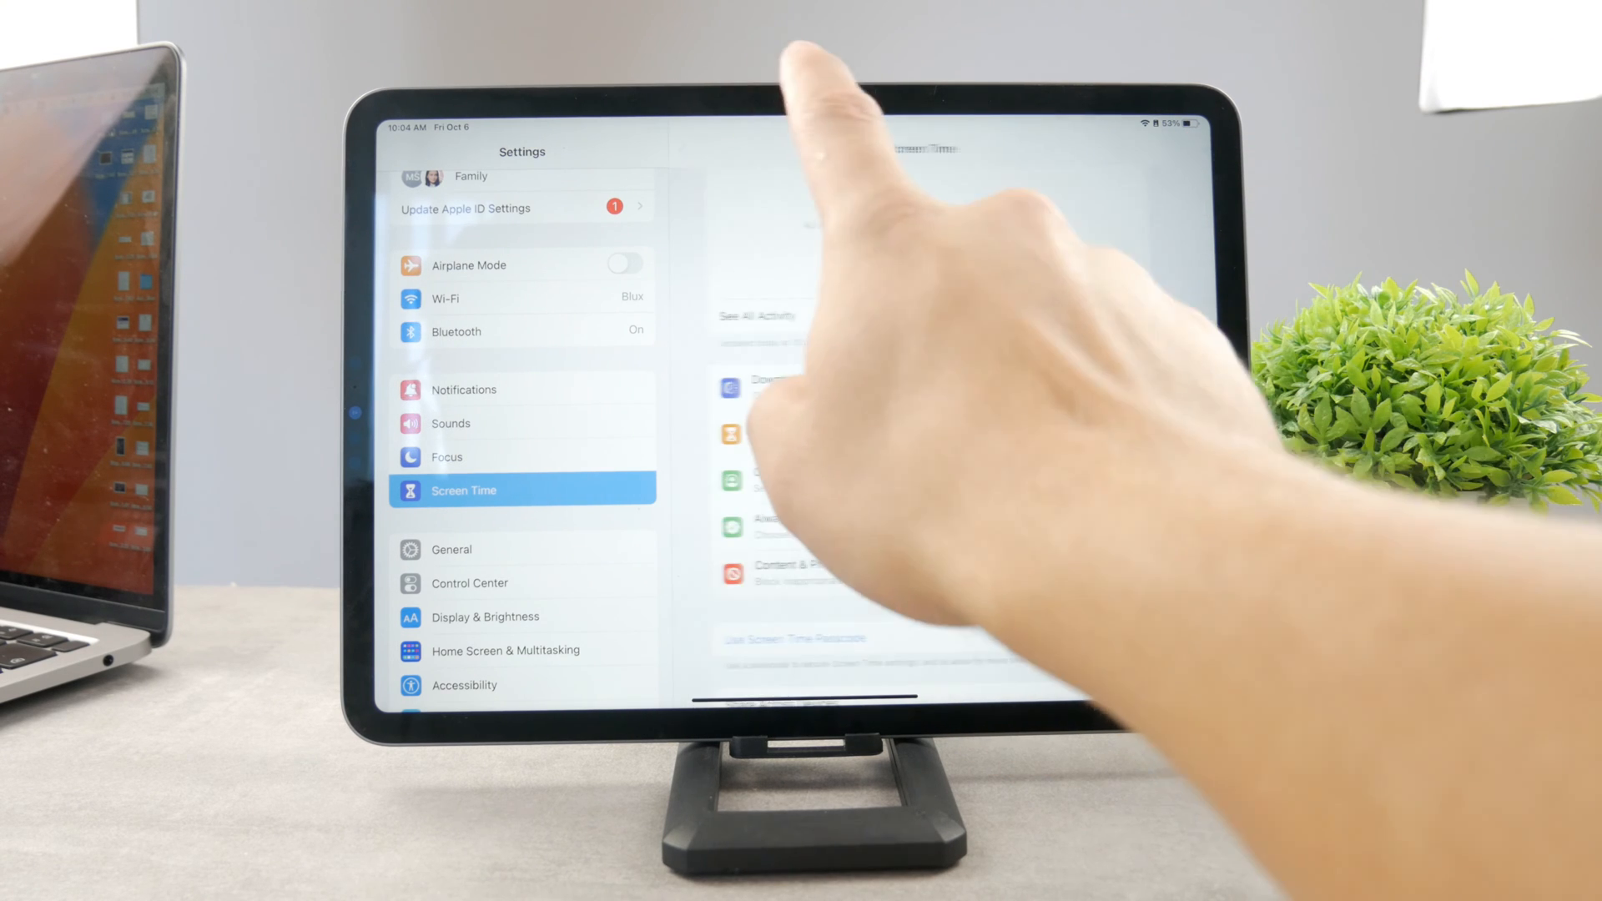
click(463, 491)
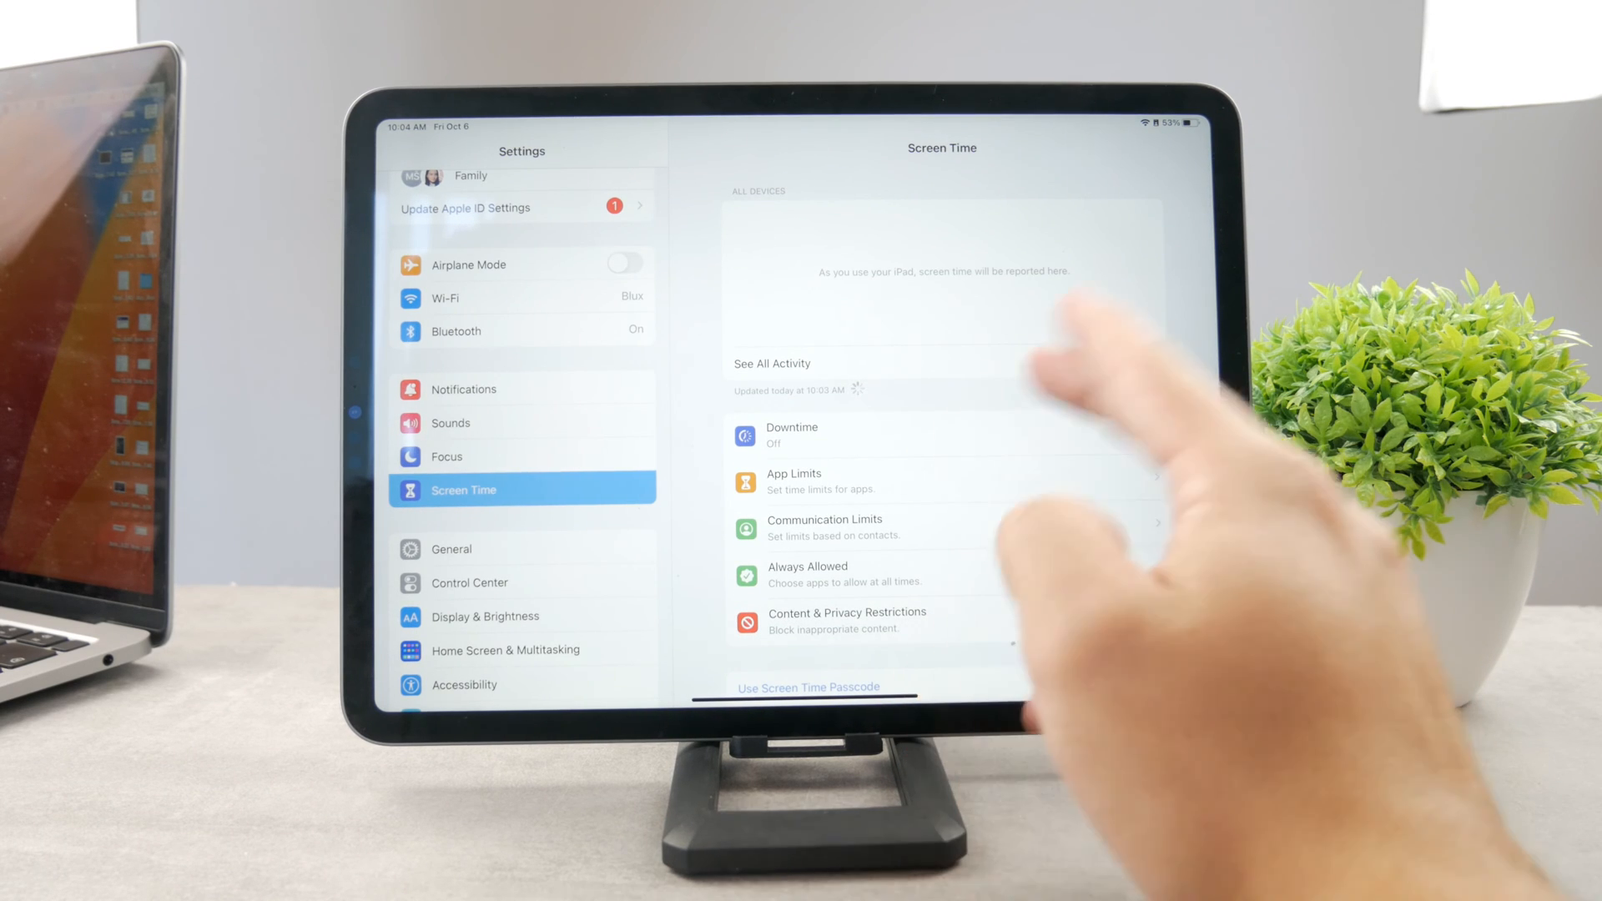
click(808, 572)
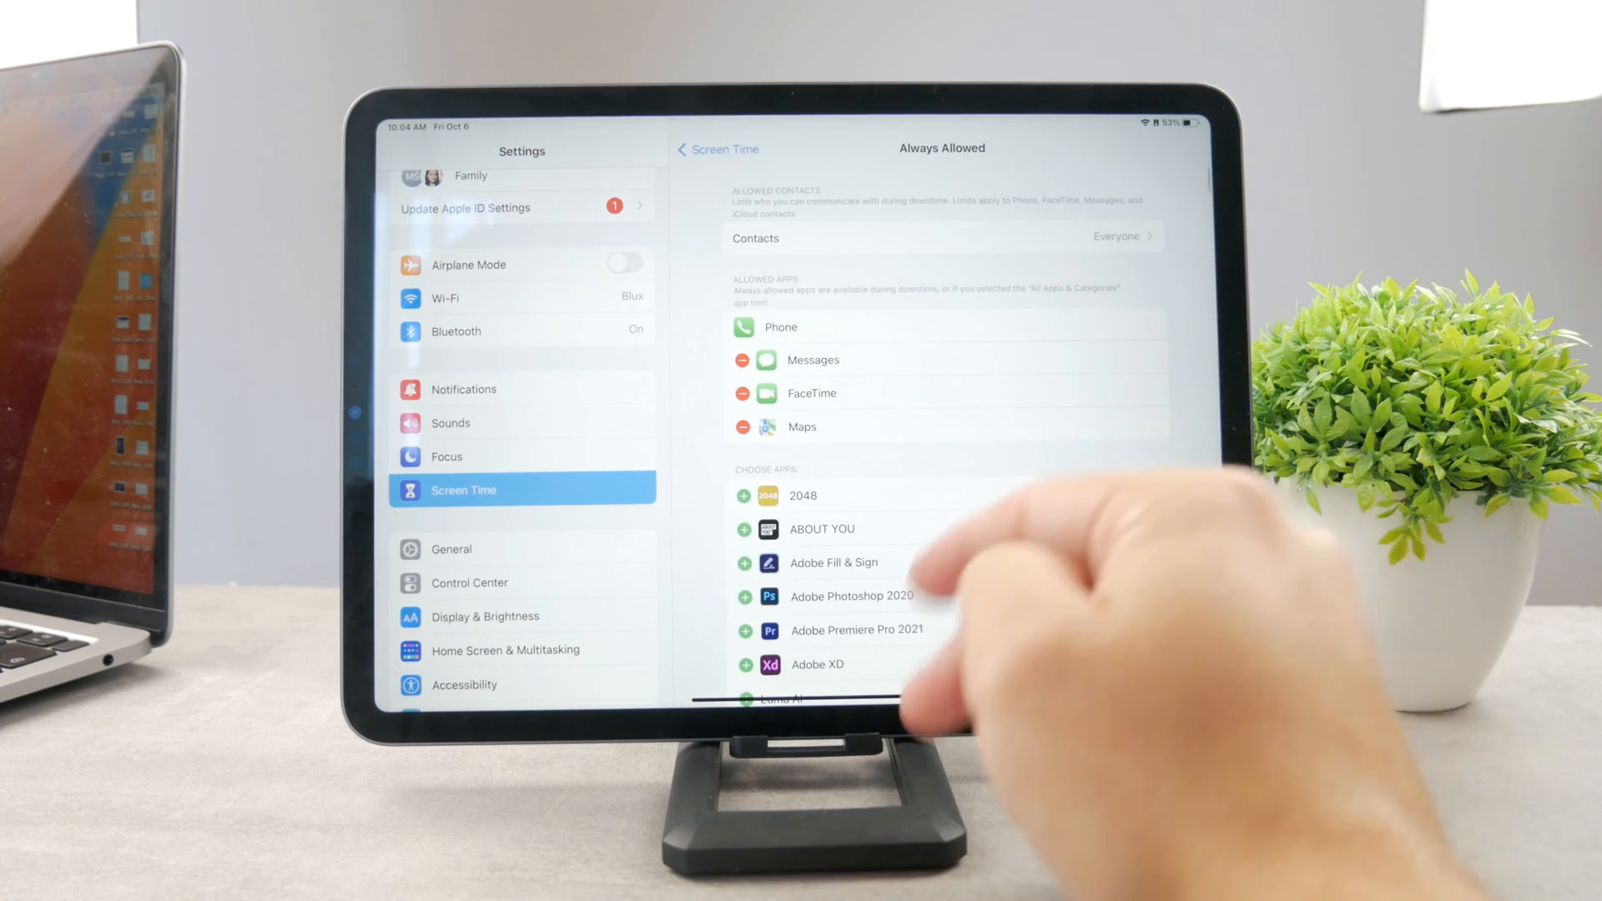
click(716, 148)
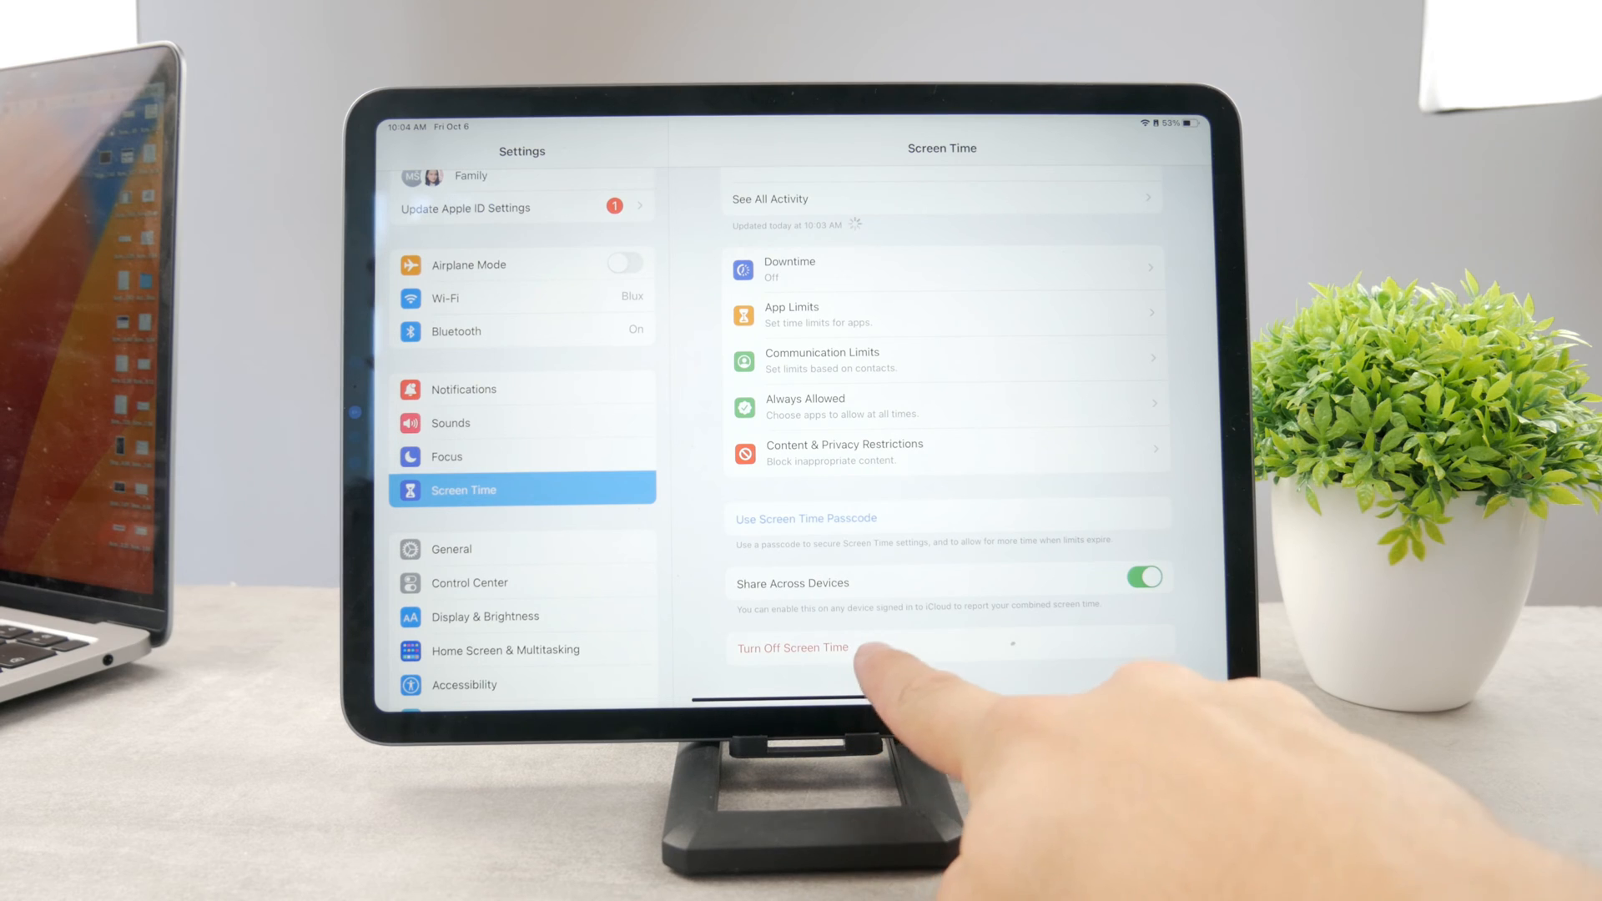
mouse_move(868, 675)
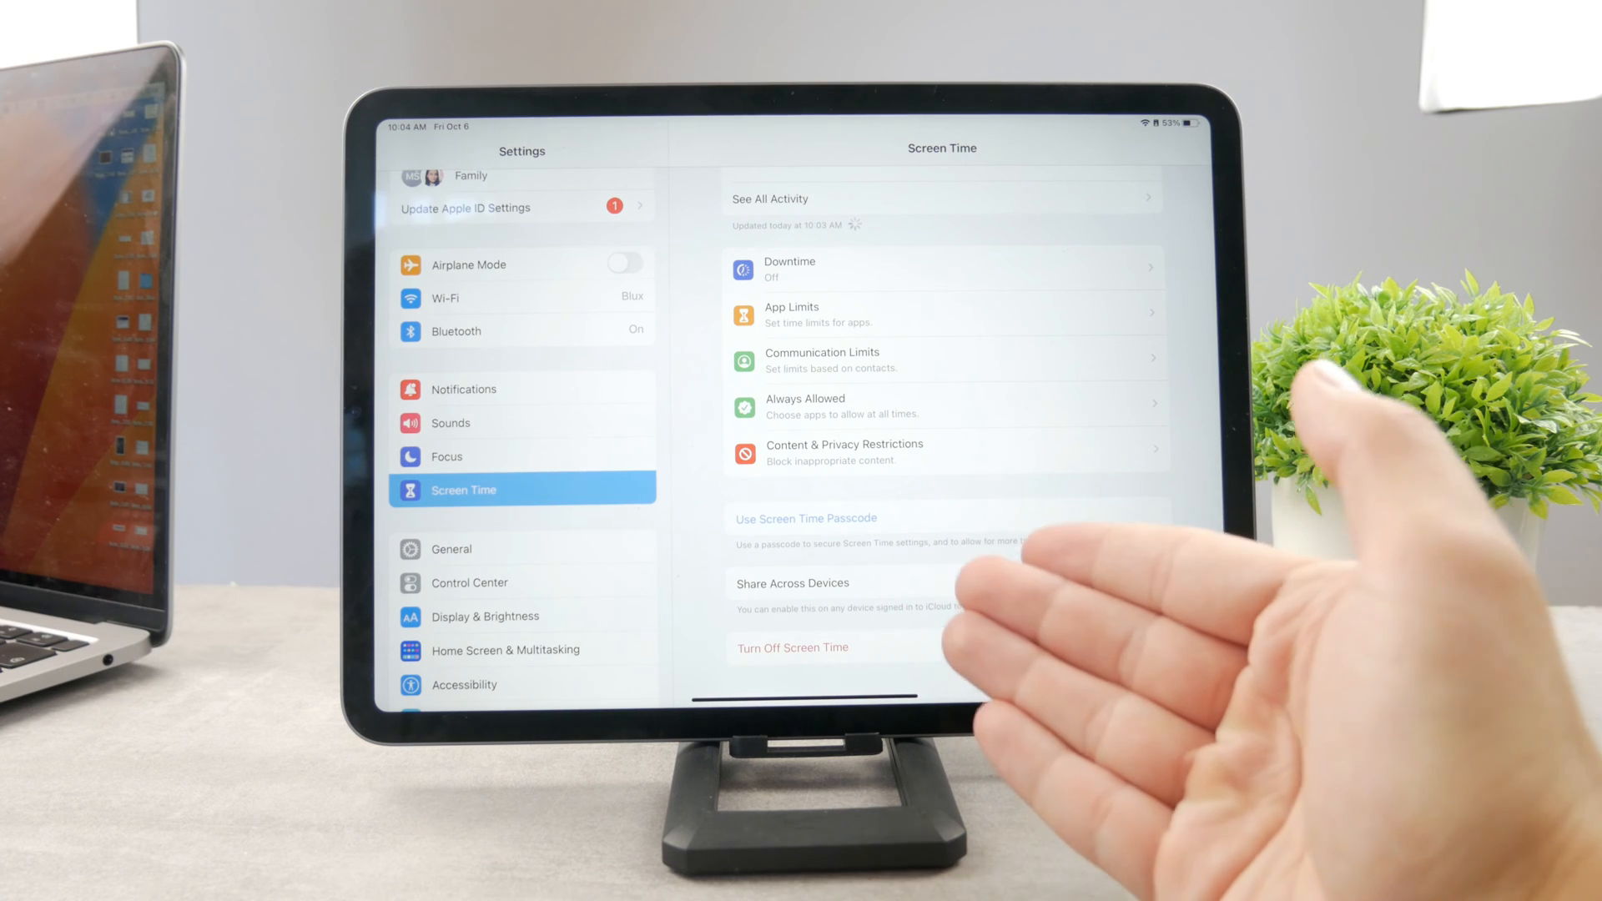
click(1145, 577)
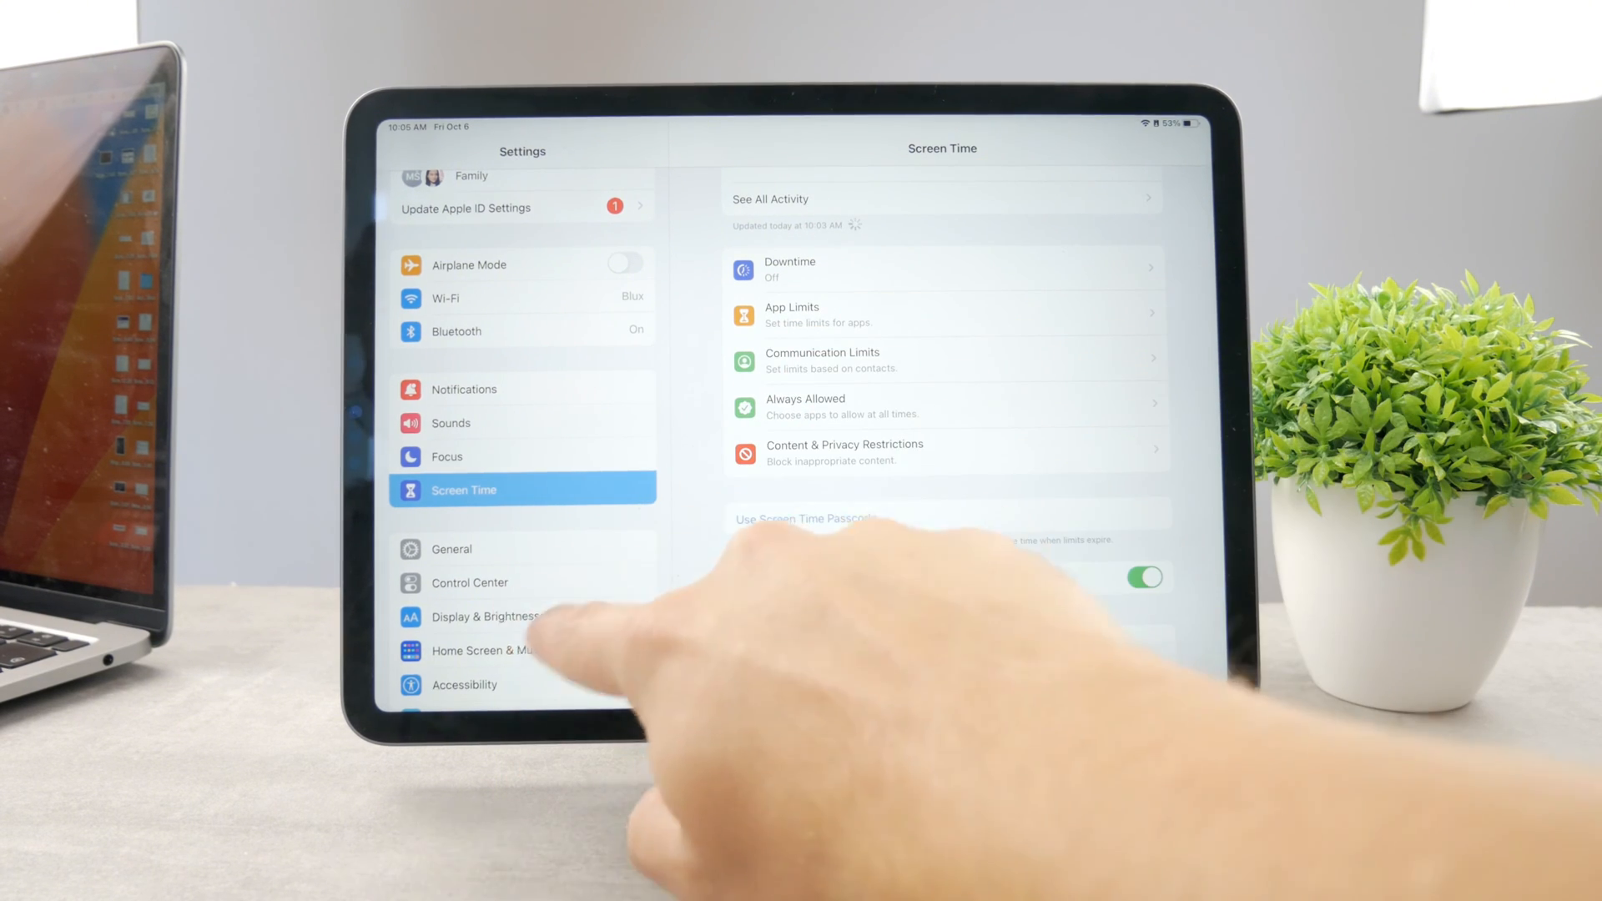
Skim the Safari and General settings pages before leaving Settings for the Home Screen.
scroll(down, 3)
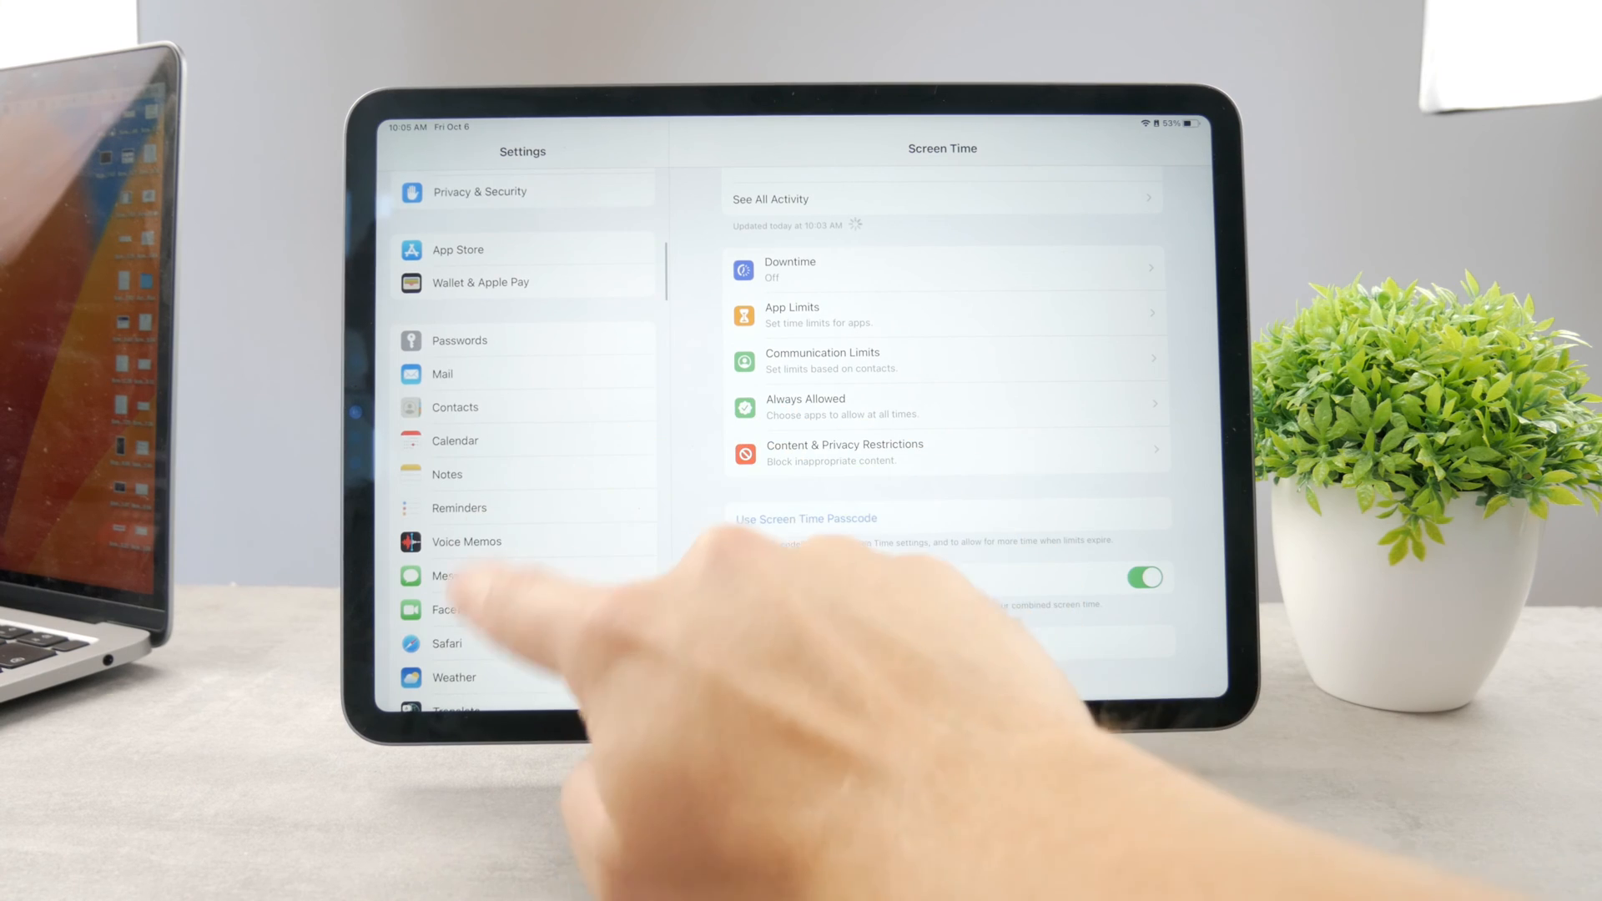
click(446, 642)
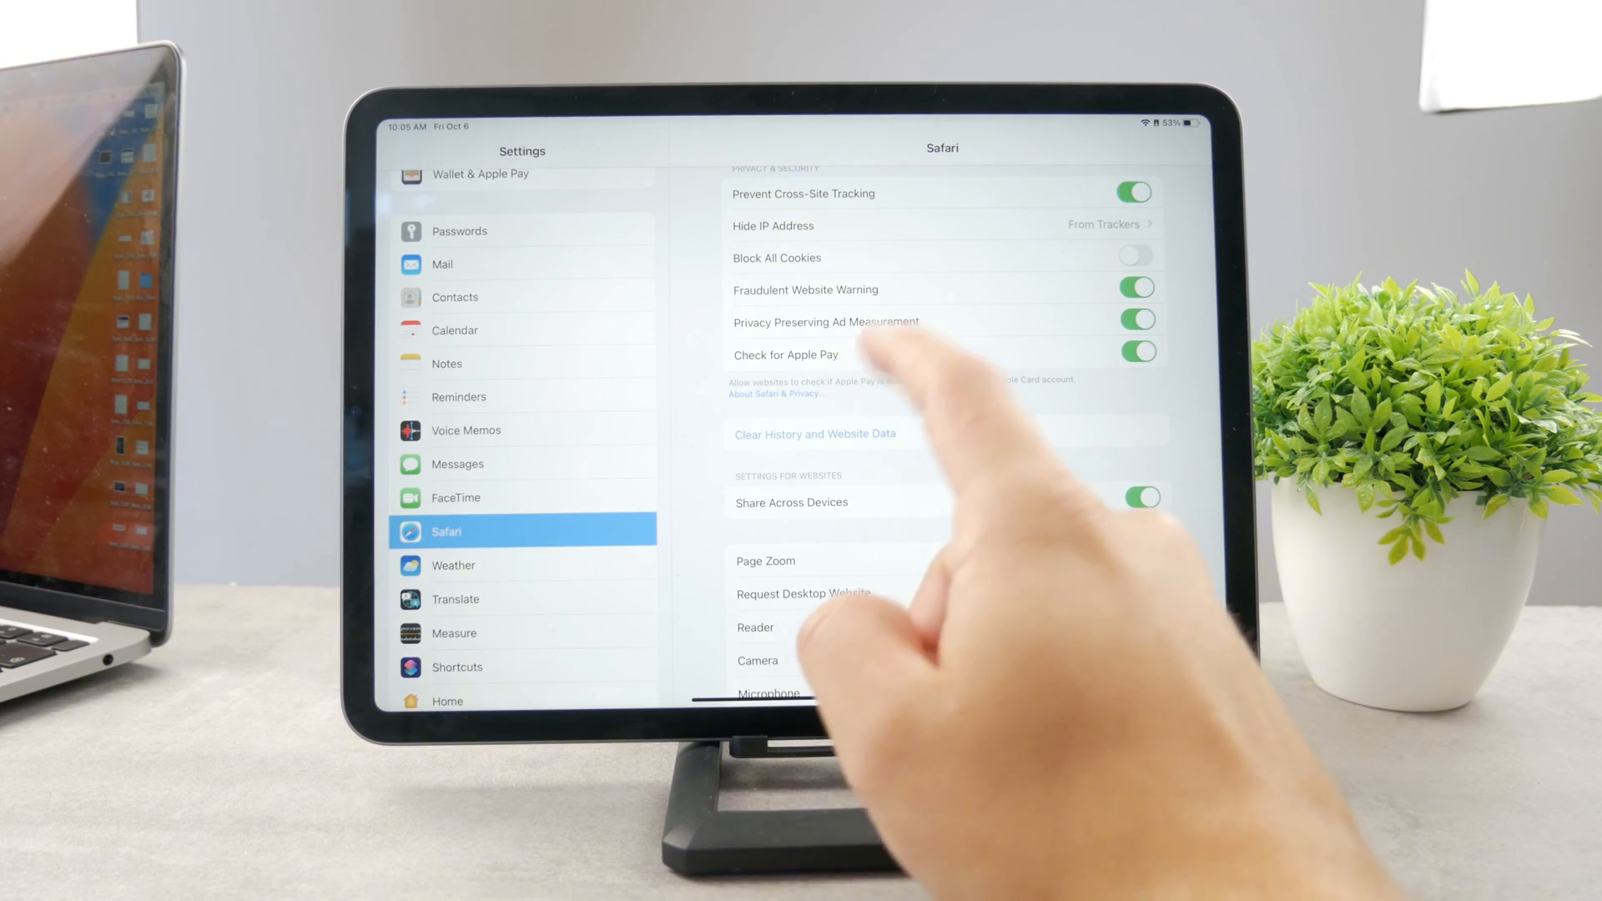
scroll(down, 3)
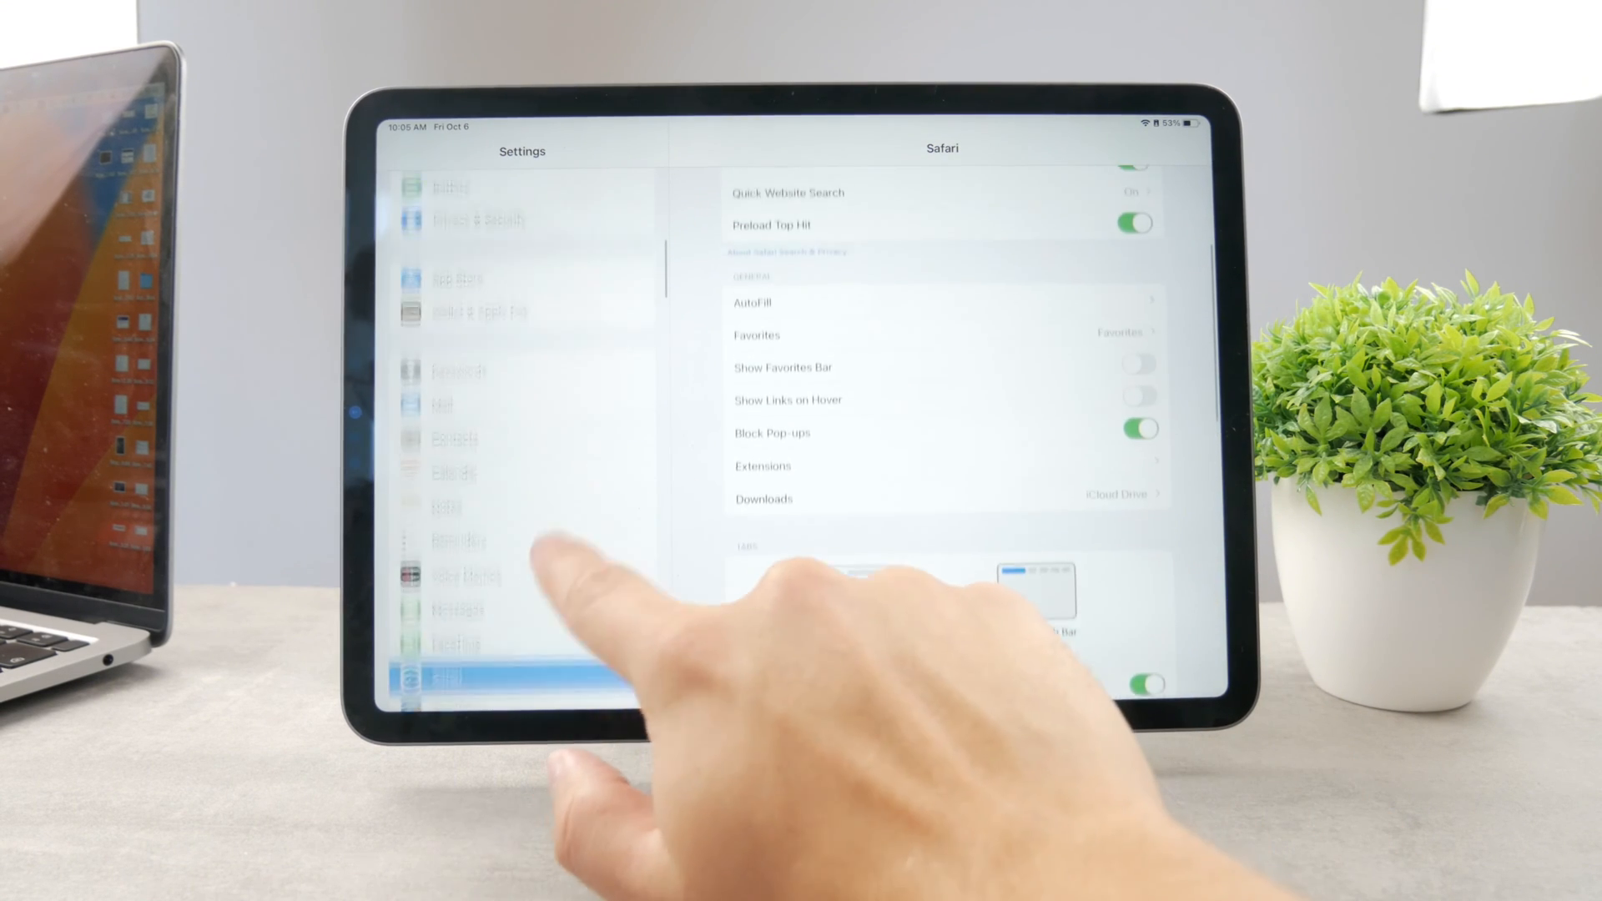
click(452, 401)
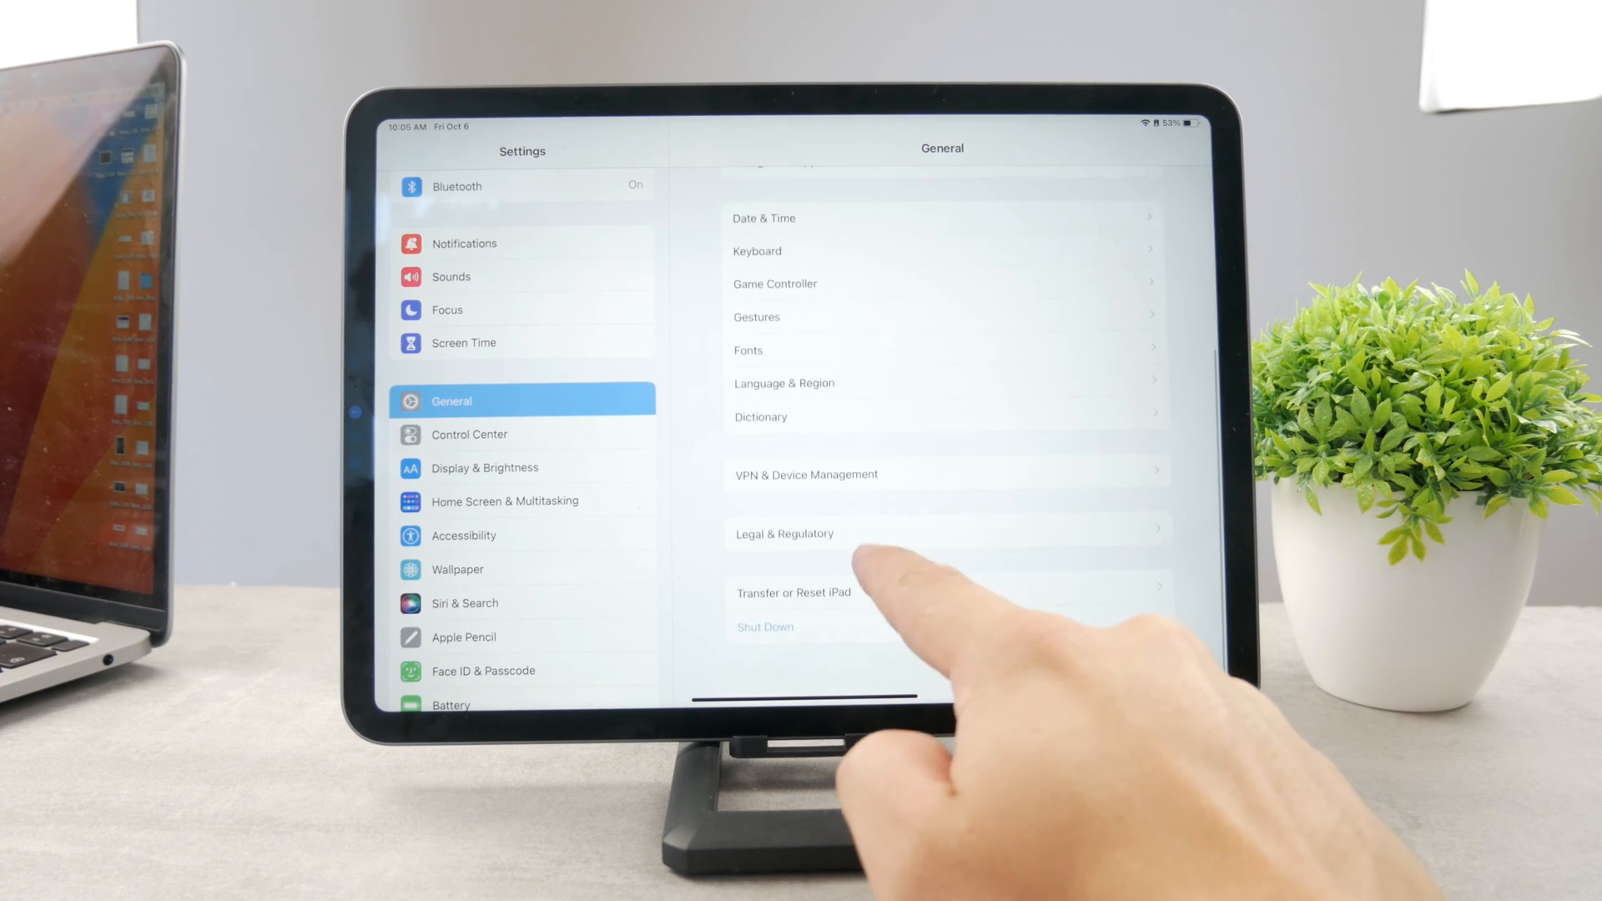
scroll(down, 3)
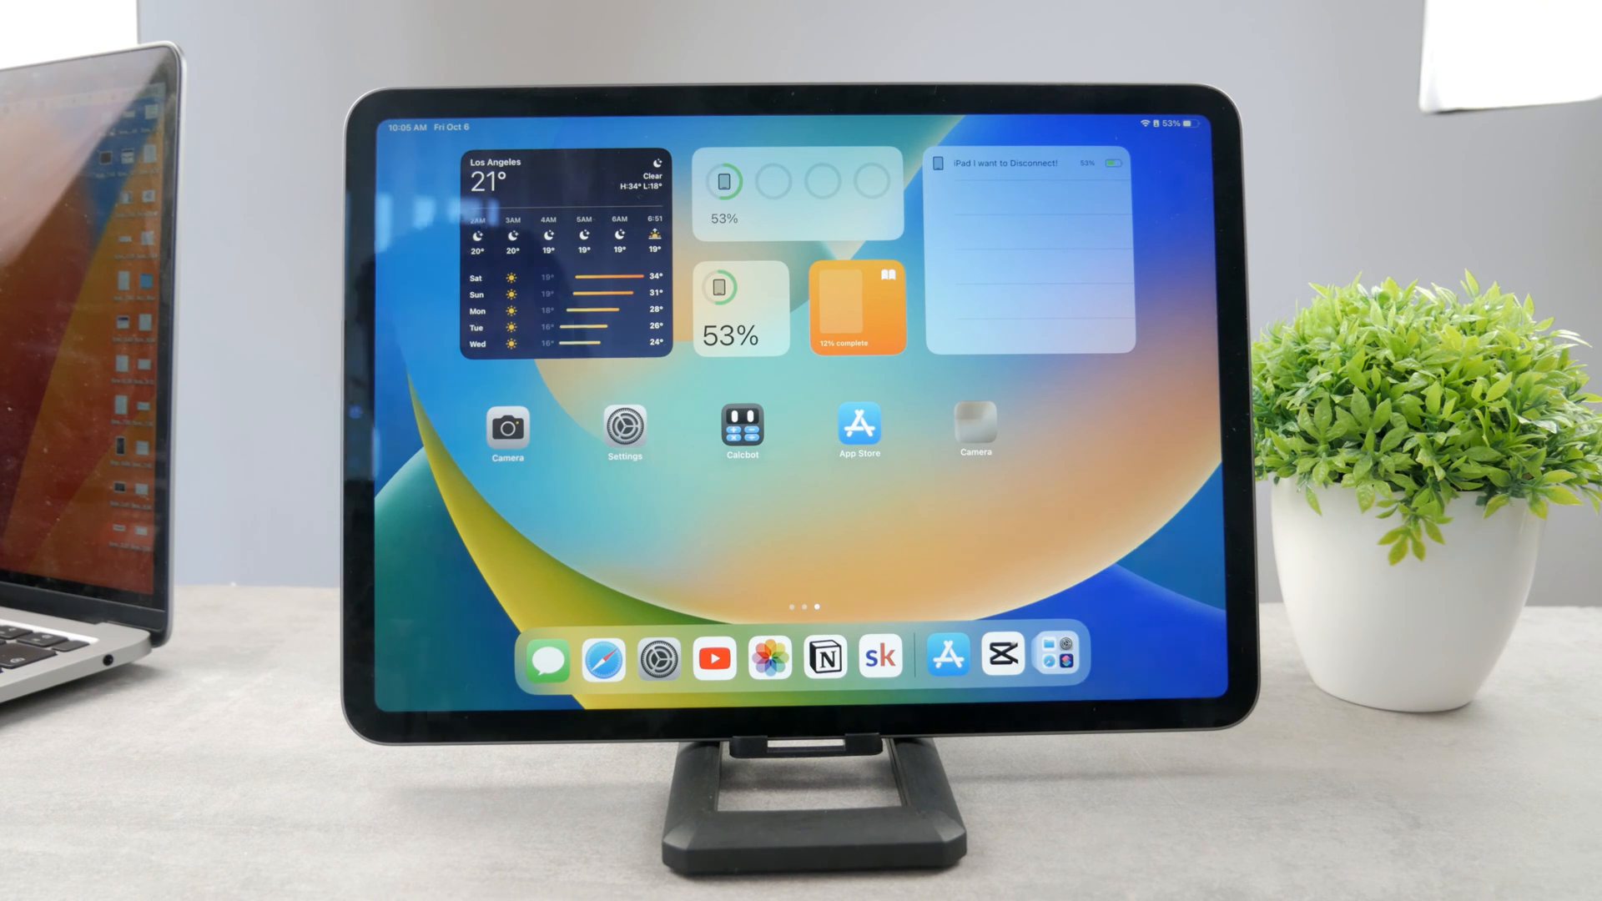
Reach Software Update under General and read the iPadOS 17.0.3 release notes.
click(623, 422)
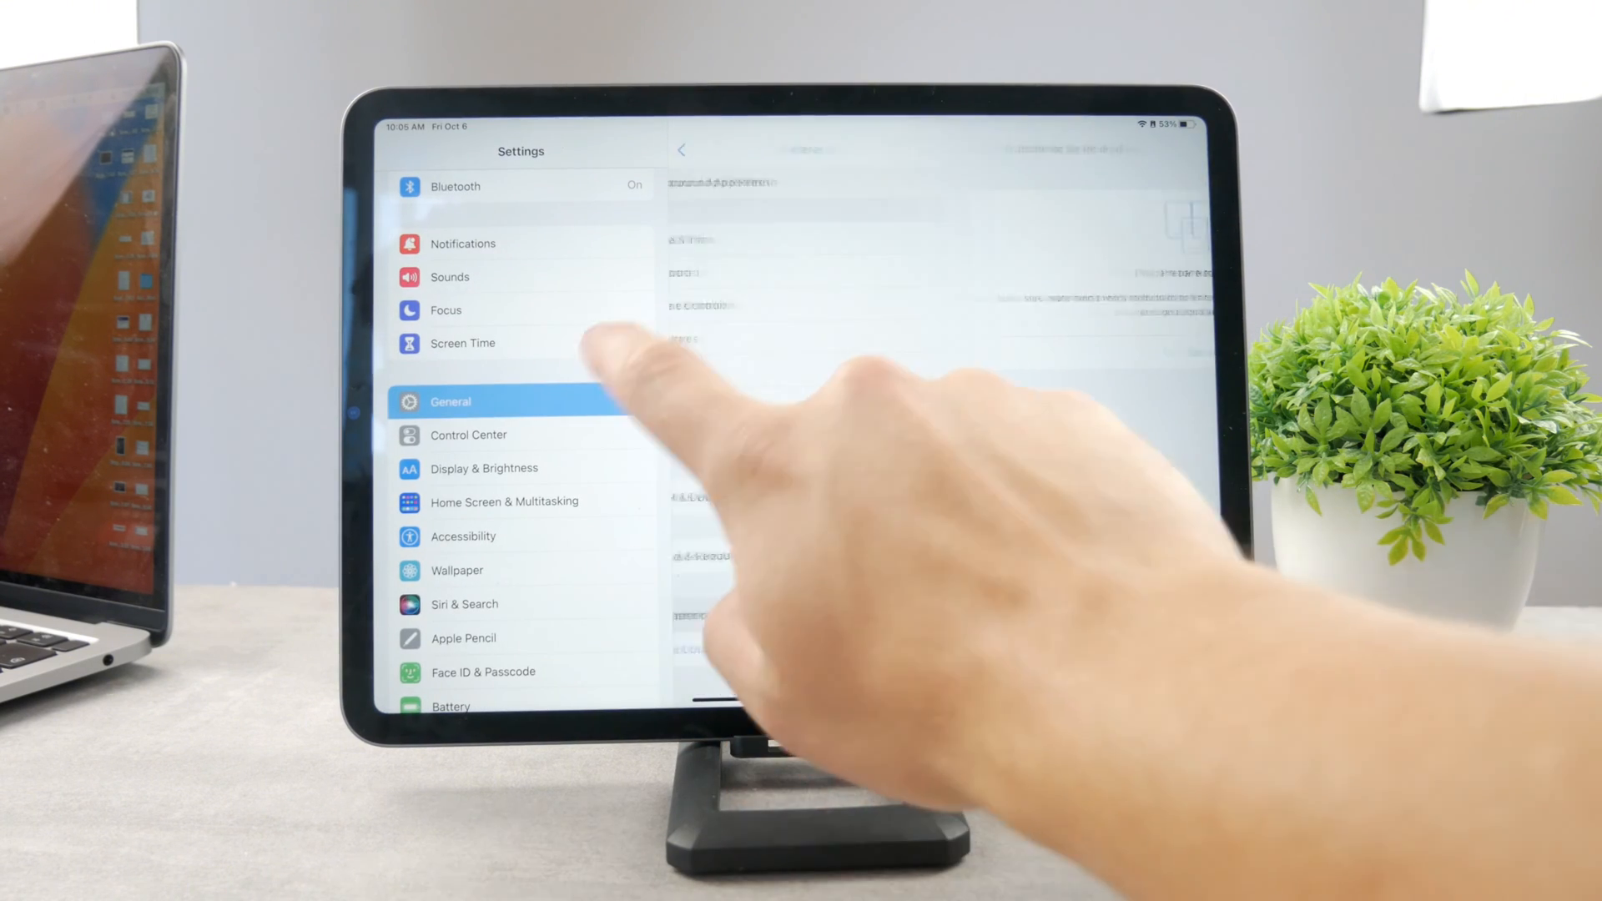
click(449, 400)
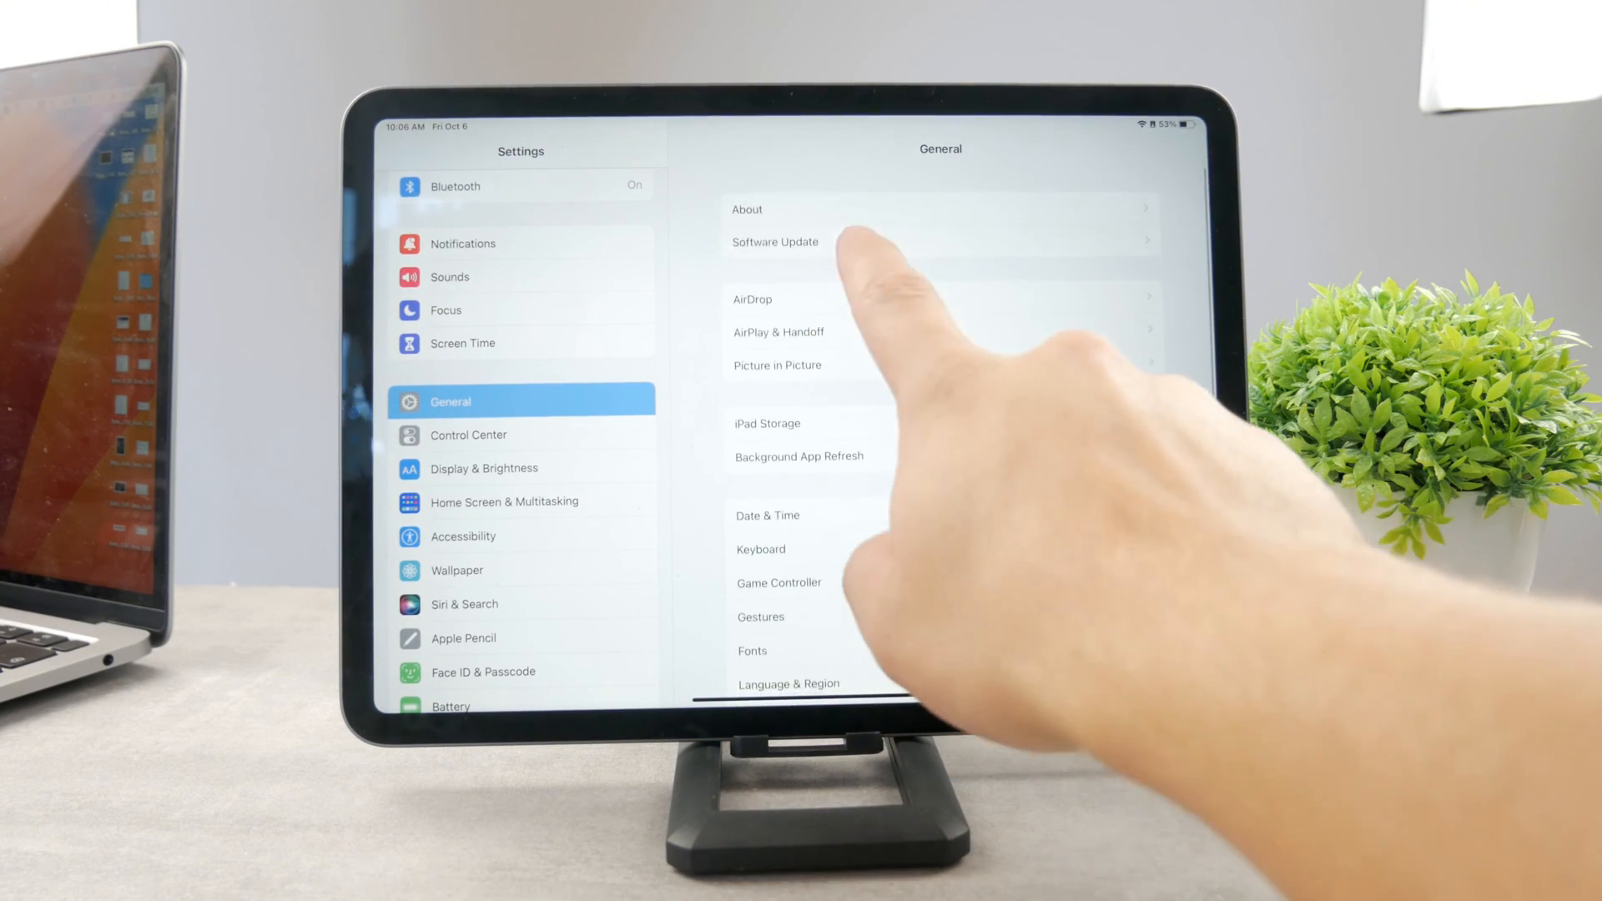
click(774, 242)
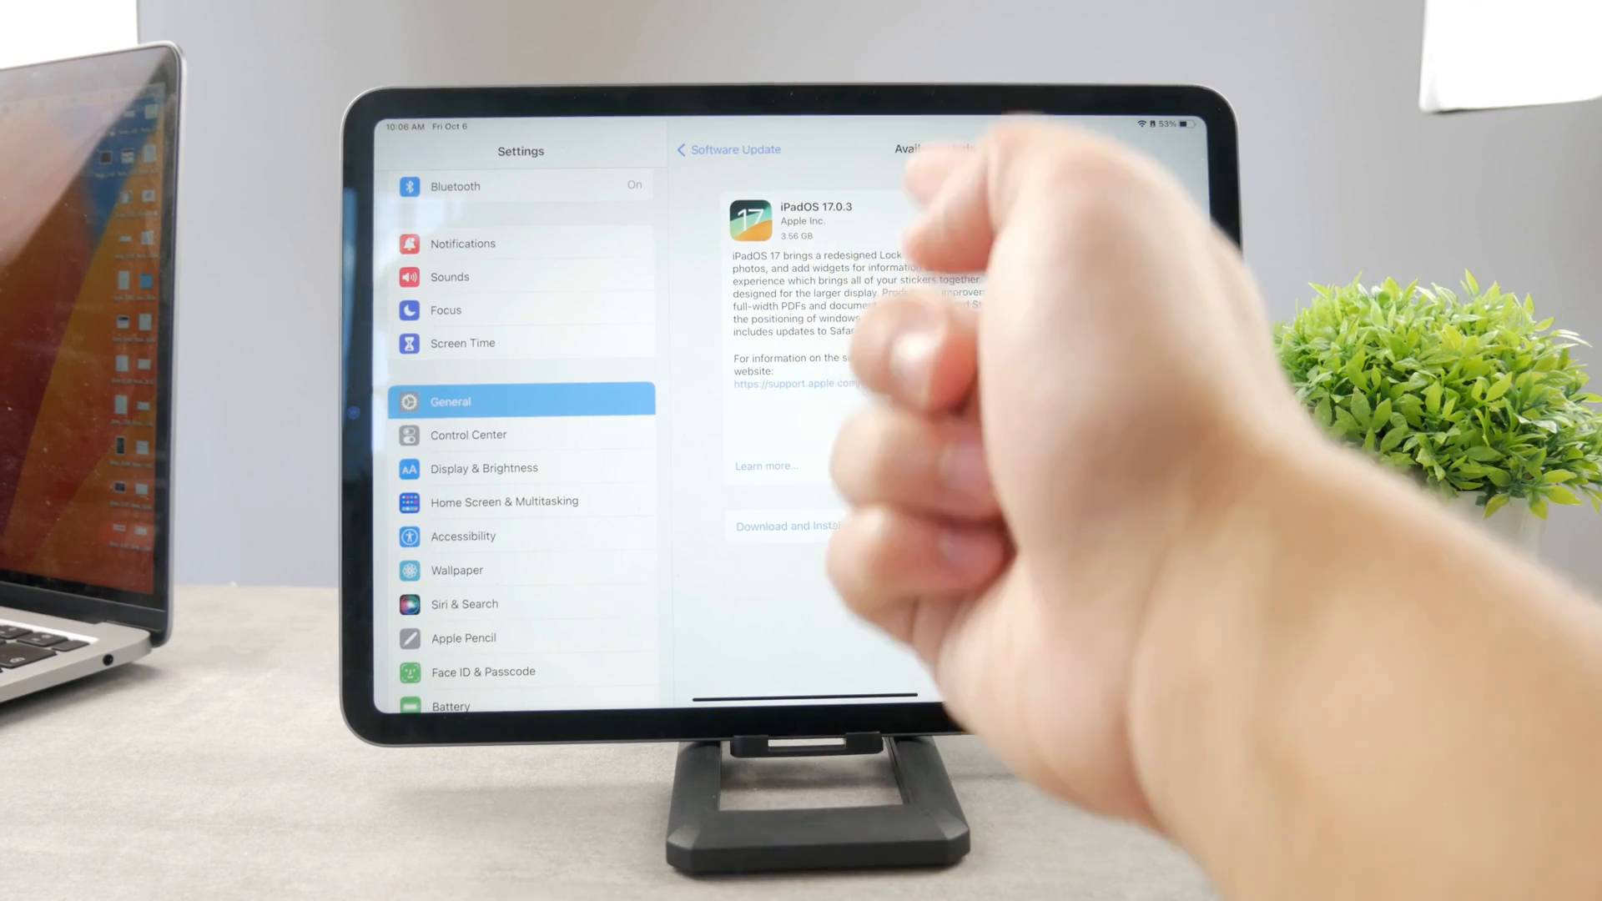
click(766, 466)
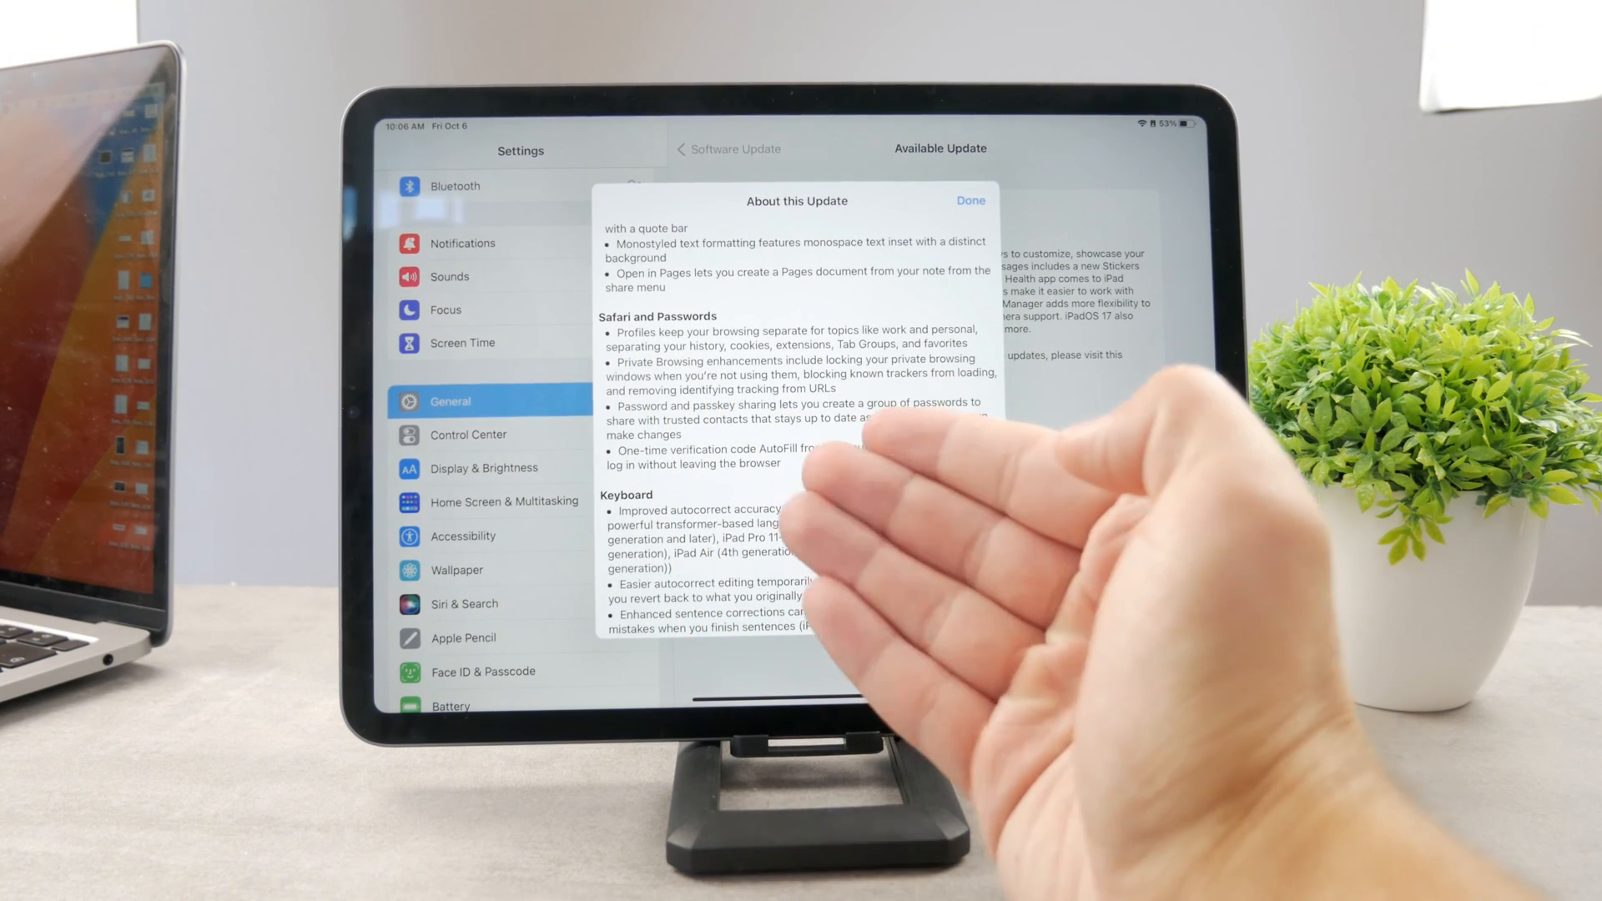
click(968, 198)
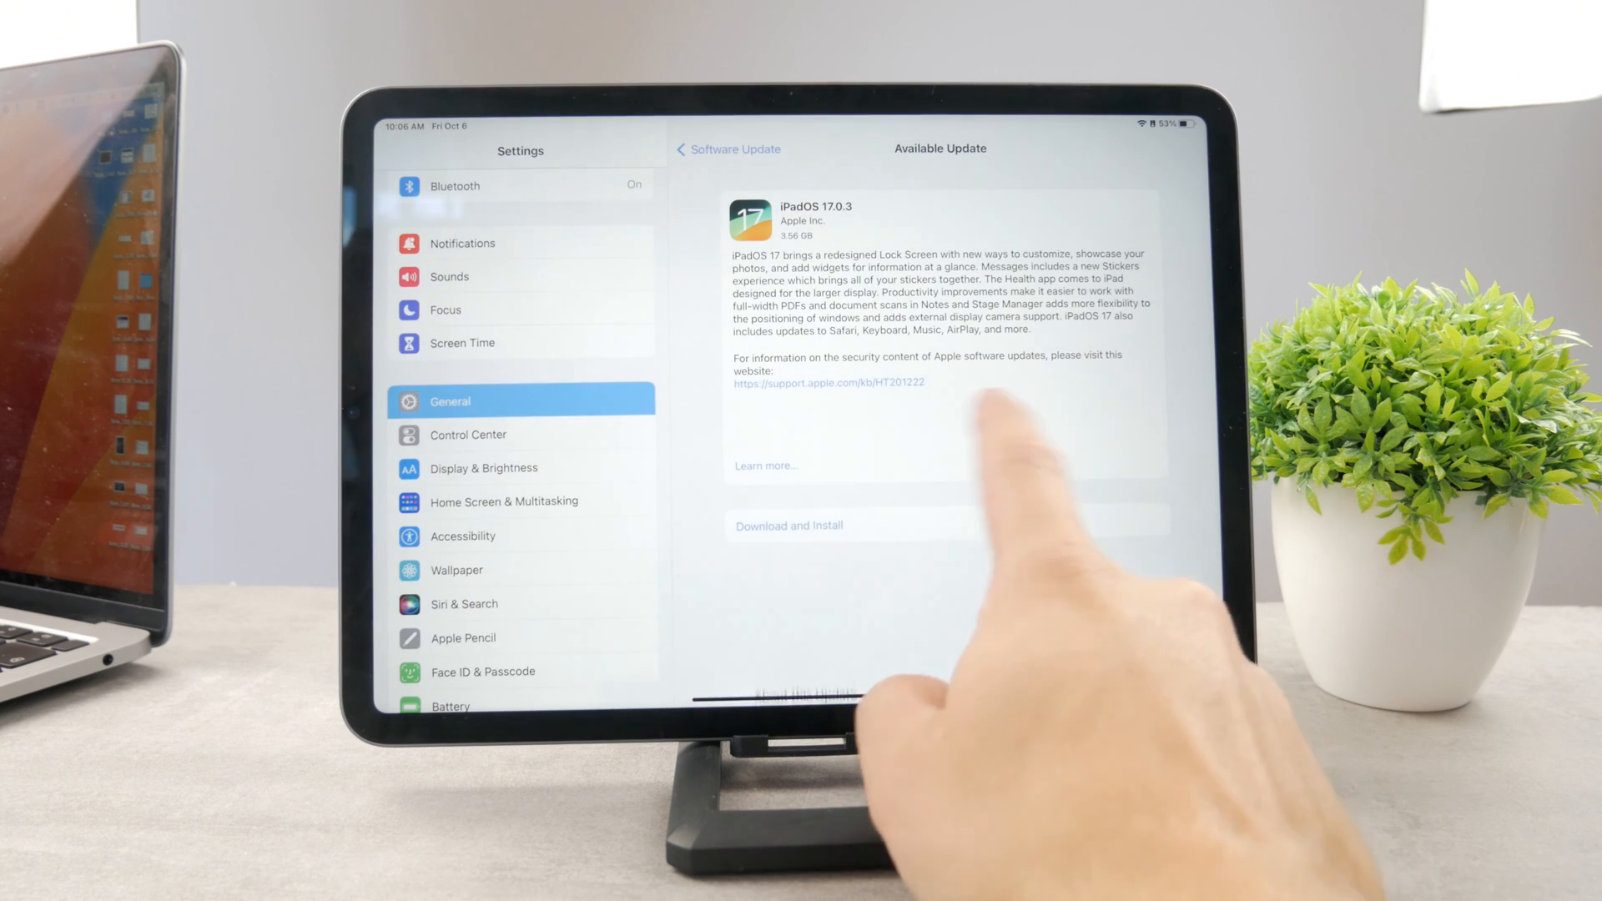